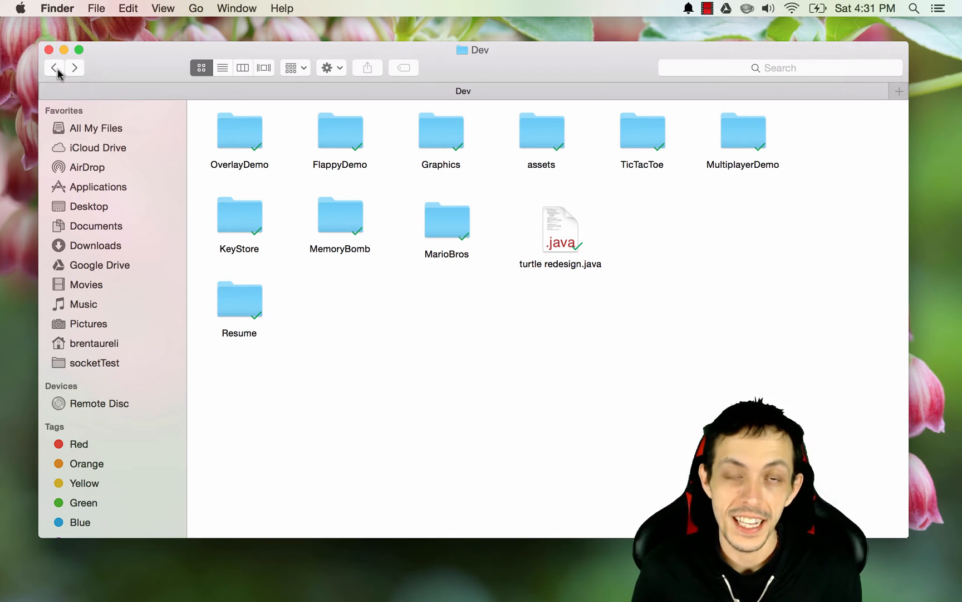
{"action": "mouse_move", "coordinate": [54, 67]}
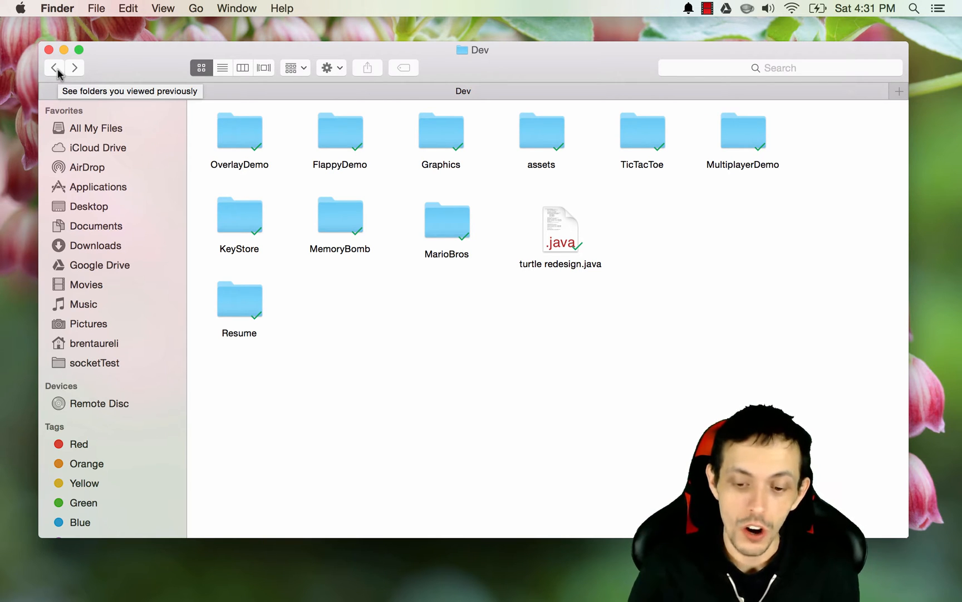
{"action": "mouse_move", "coordinate": [725, 138]}
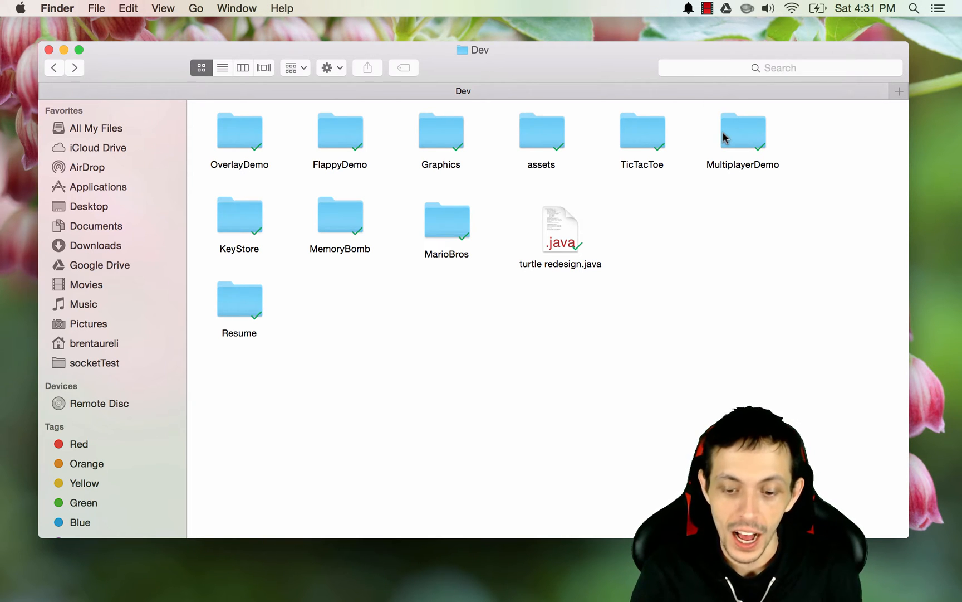
Step: Start a new Terminal session at the MultiplayerDemo folder from Finder
{"action": "left_click", "coordinate": [742, 130]}
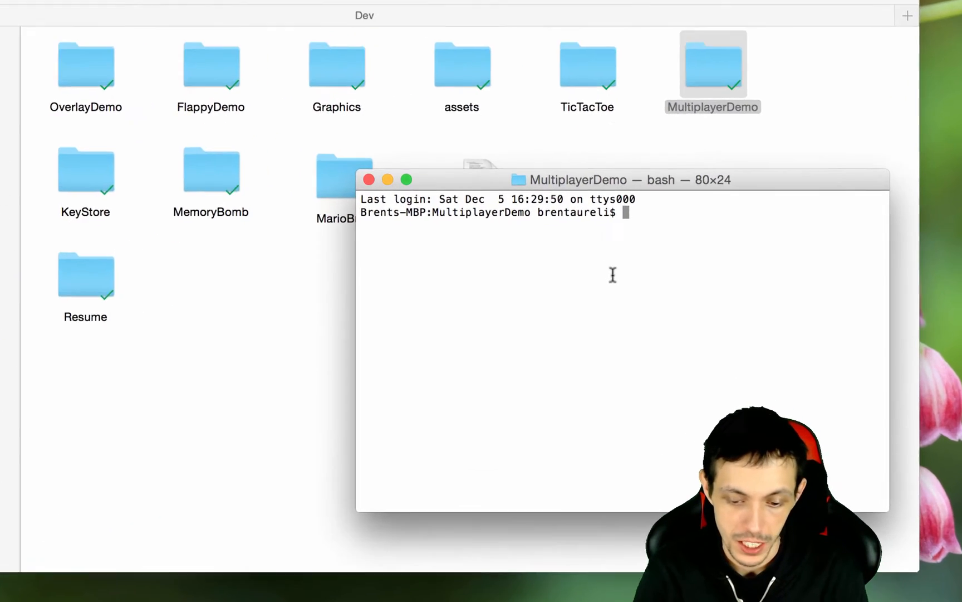
Step: Run npm init, naming the package multiplerdemo and keeping version 1.0.0 and an empty description
{"action": "type", "text": "npm"}
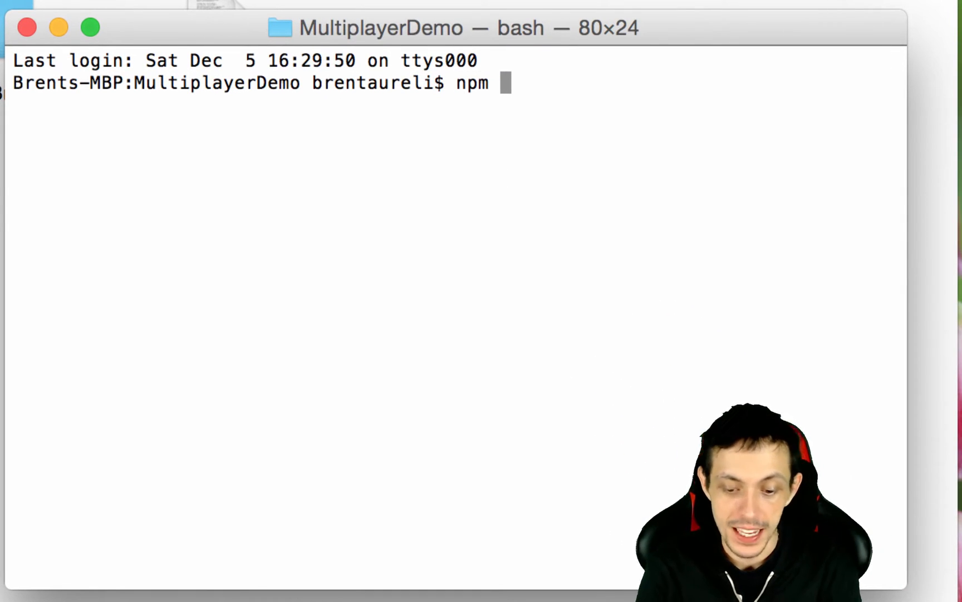
{"action": "type", "text": "init"}
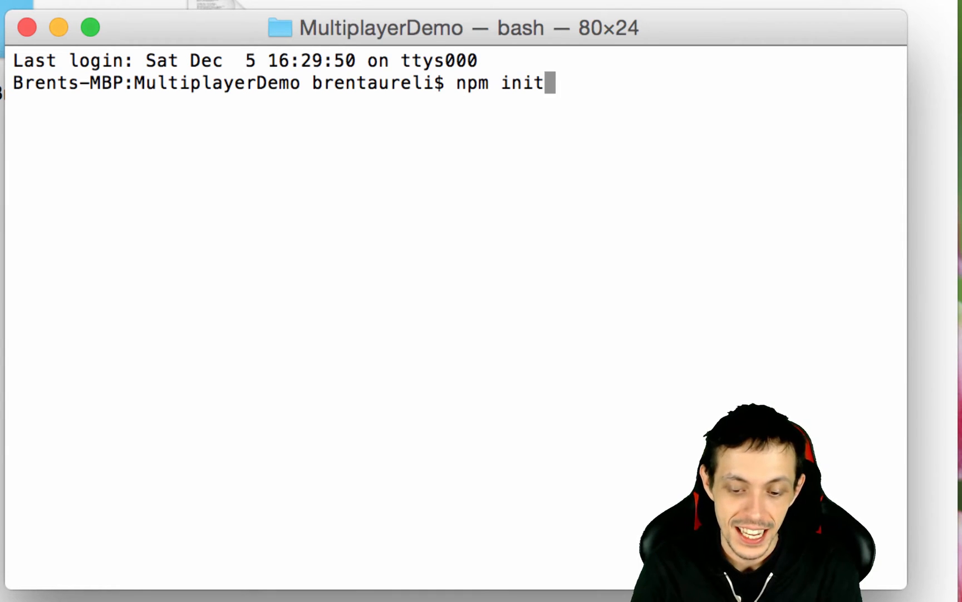
{"action": "key", "text": "enter"}
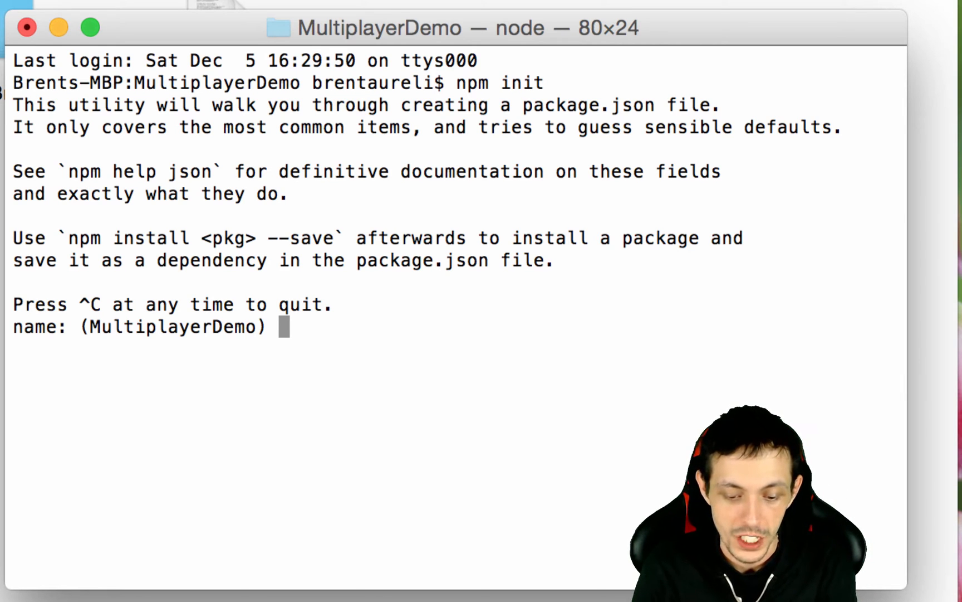
{"action": "key", "text": "Return"}
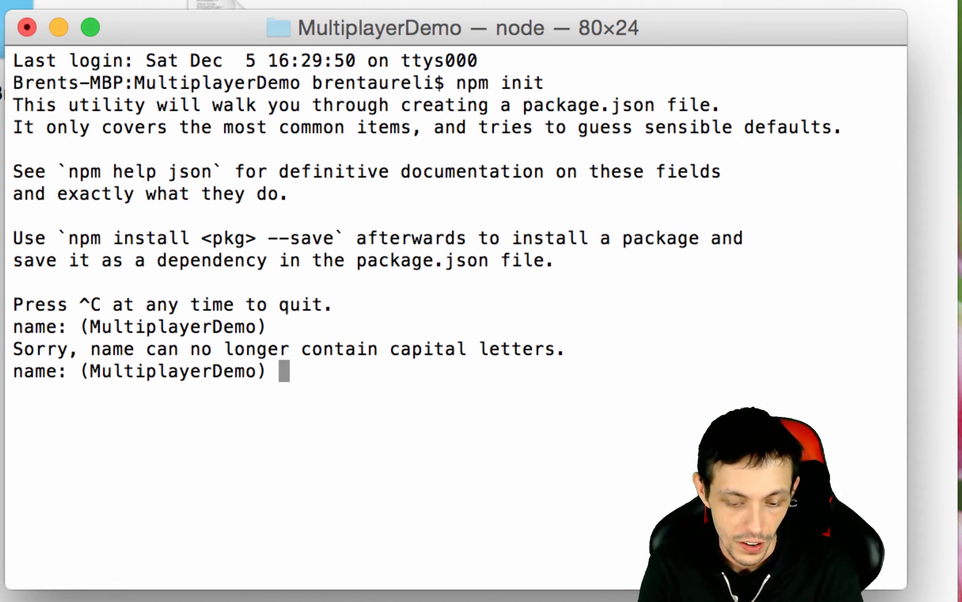
{"action": "type", "text": "mu"}
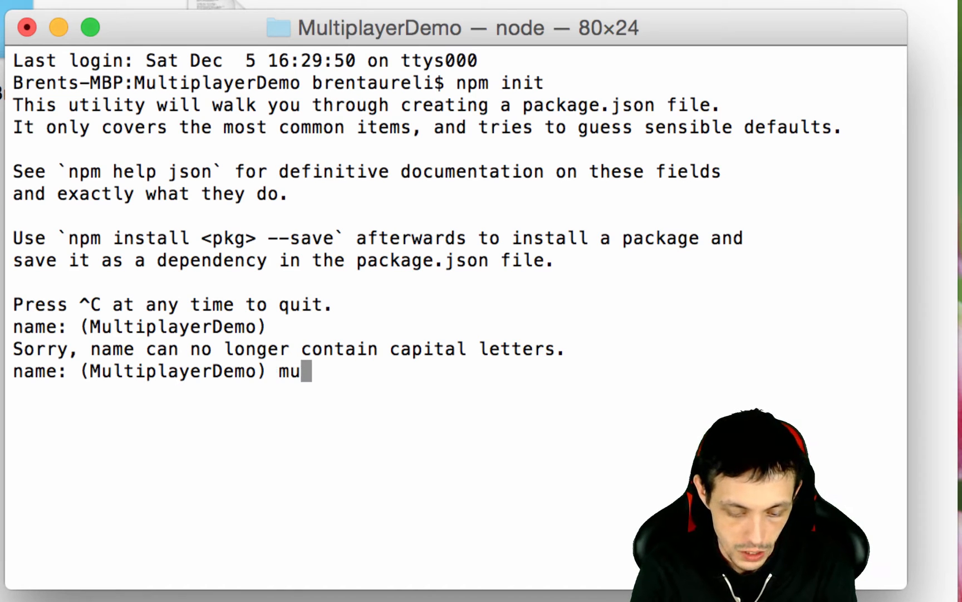
{"action": "type", "text": "ltiple"}
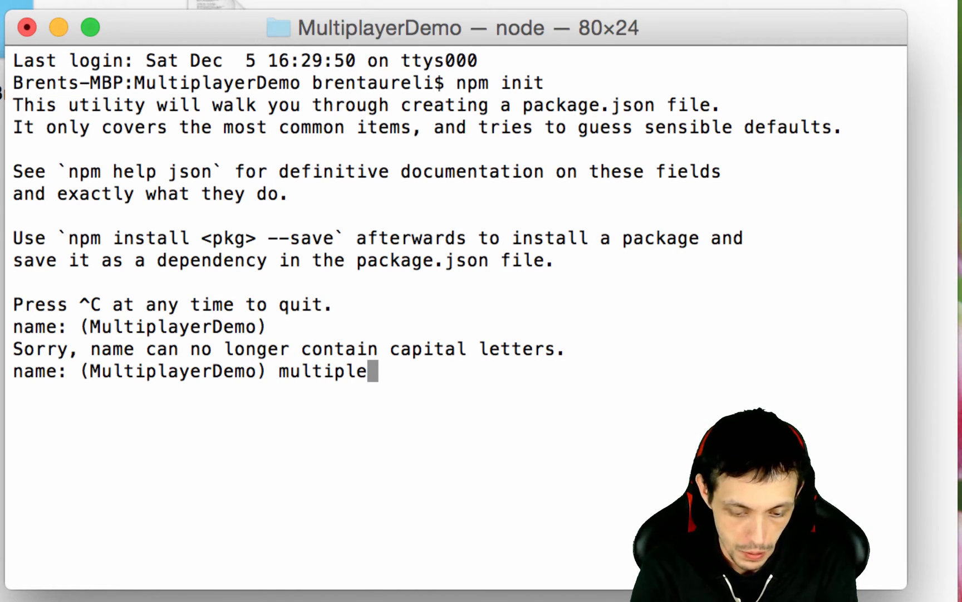
{"action": "type", "text": "rdemo"}
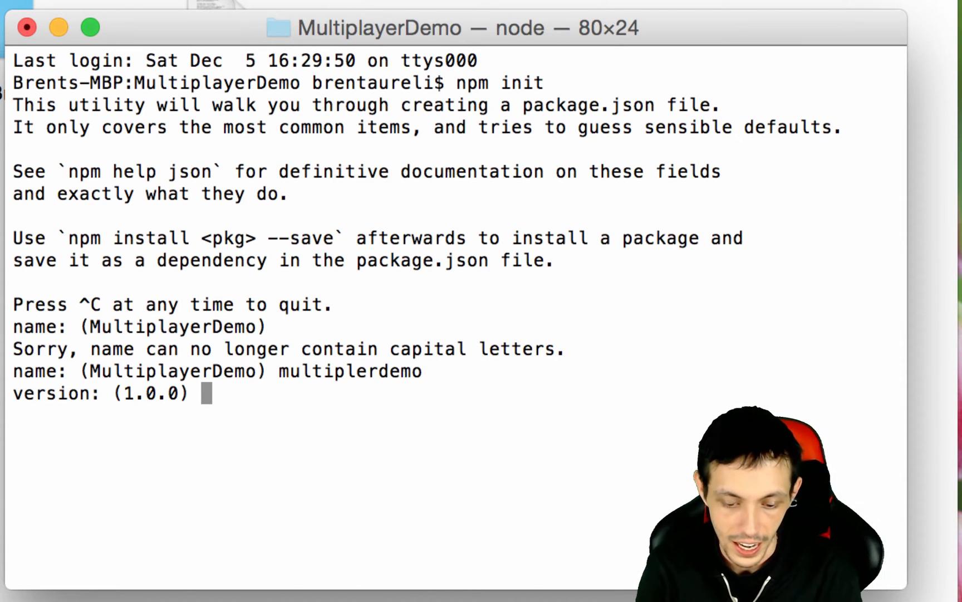
{"action": "key", "text": "enter"}
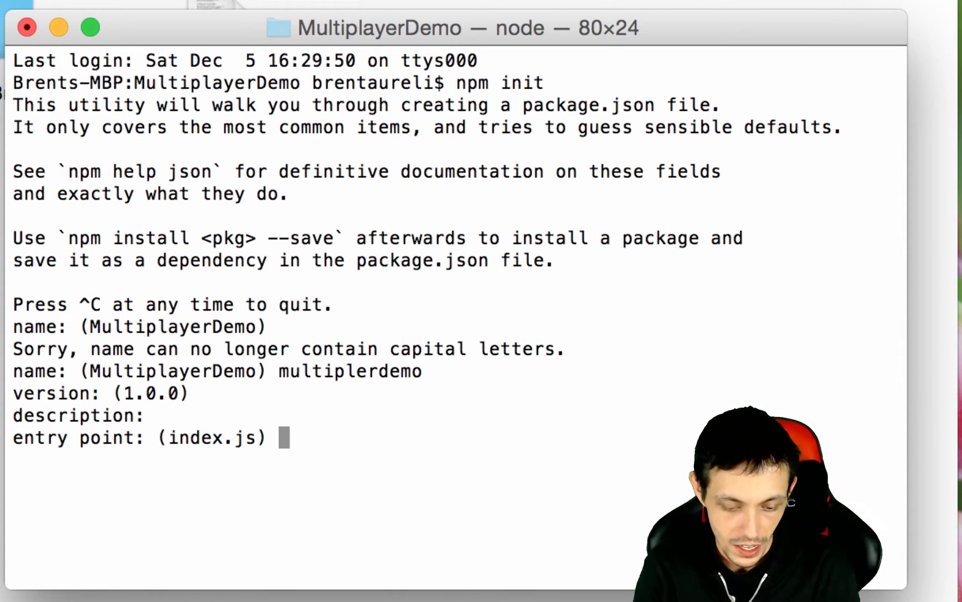
{"action": "key", "text": "enter"}
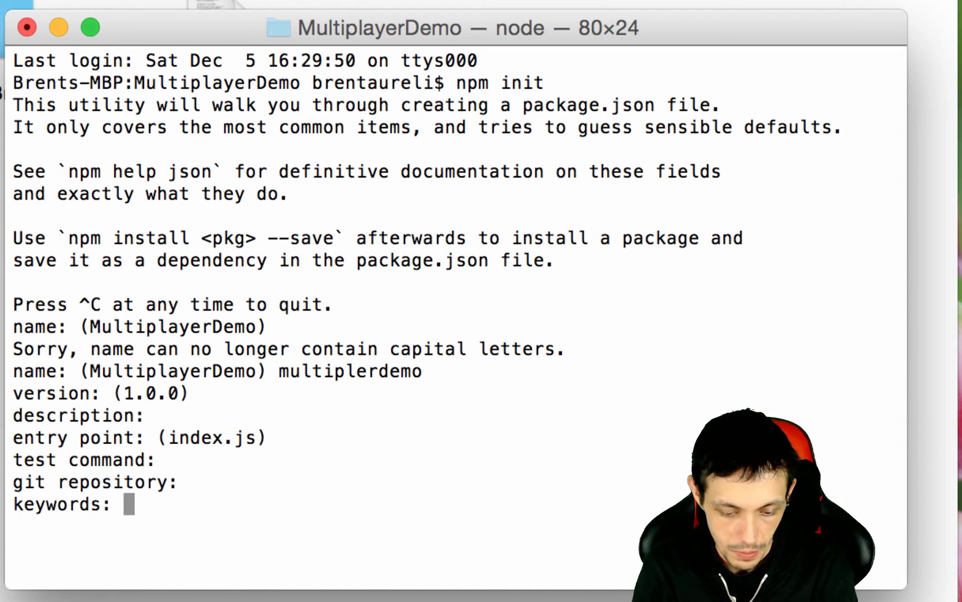
Step: Set the author to Brent Aureli and the license to MIT, writing package.json
{"action": "type", "text": "Brent Aureli"}
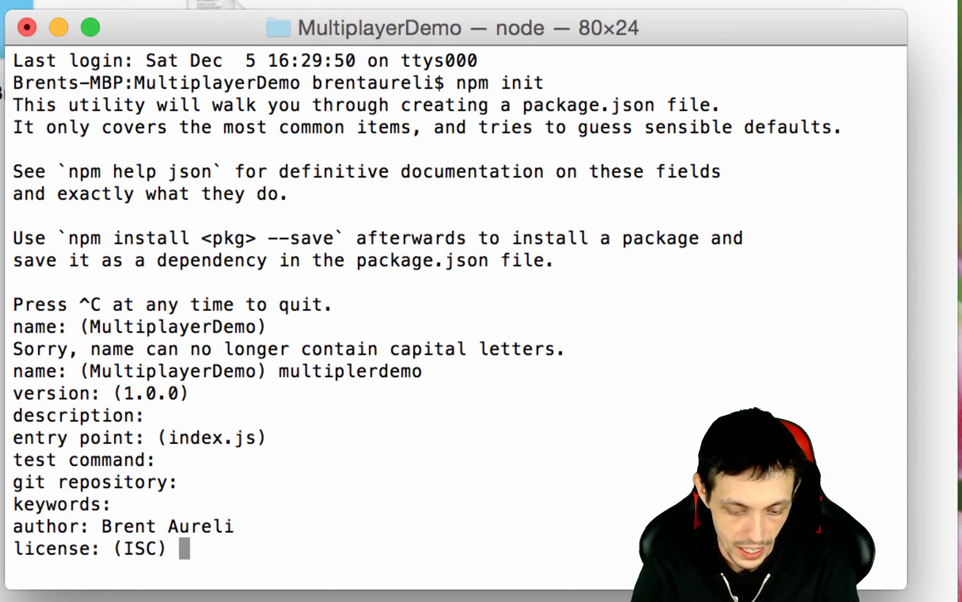
{"action": "type", "text": "MIT"}
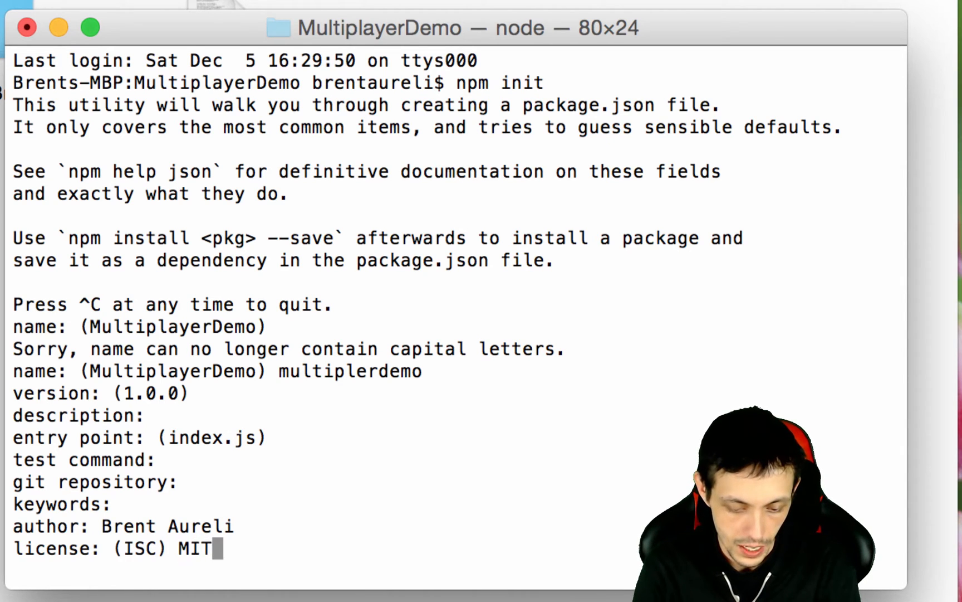
{"action": "key", "text": "enter"}
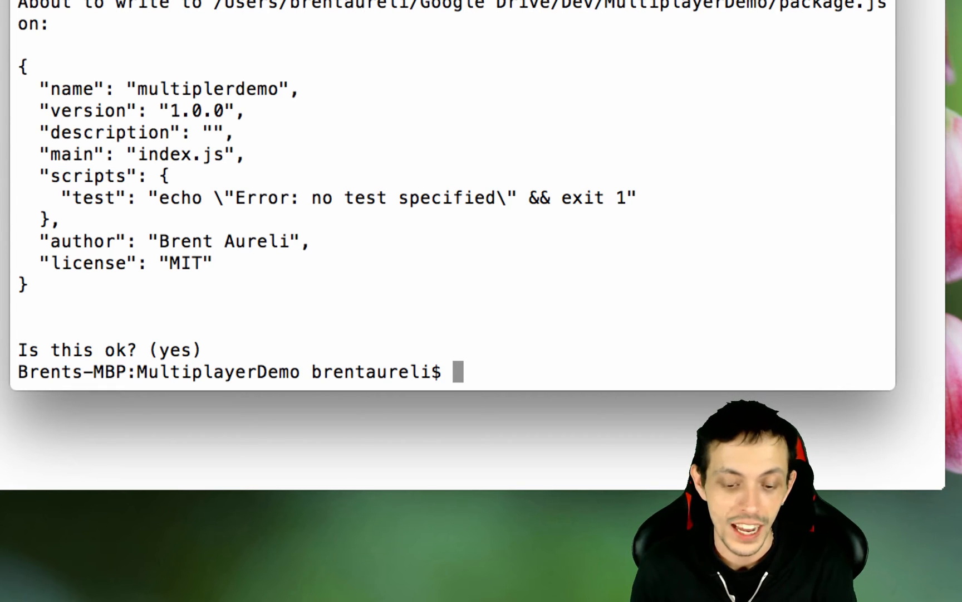
Step: Run npm install socket.io --save to add socket.io as a saved dependency
{"action": "type", "text": "npo"}
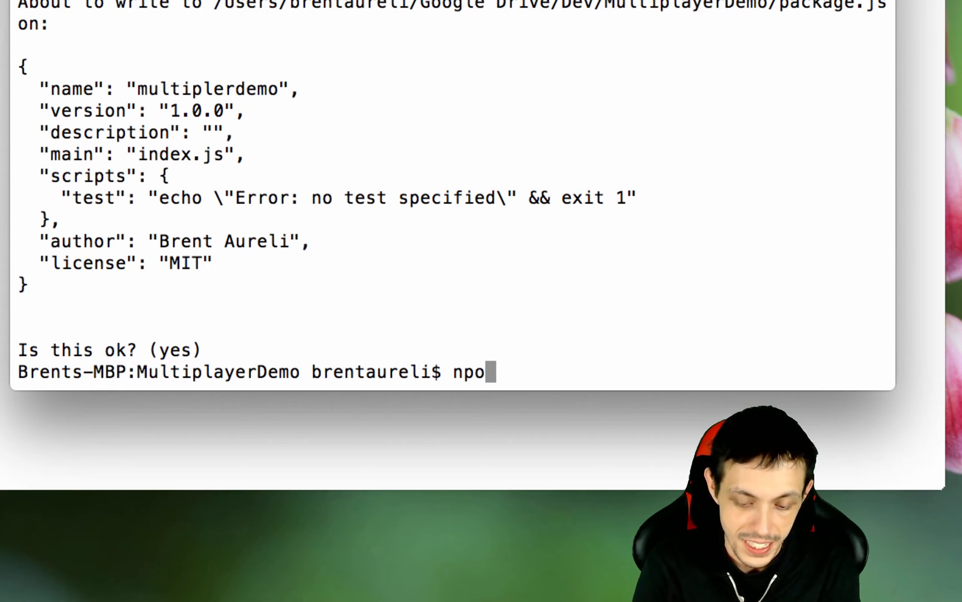
{"action": "type", "text": "m install socket."}
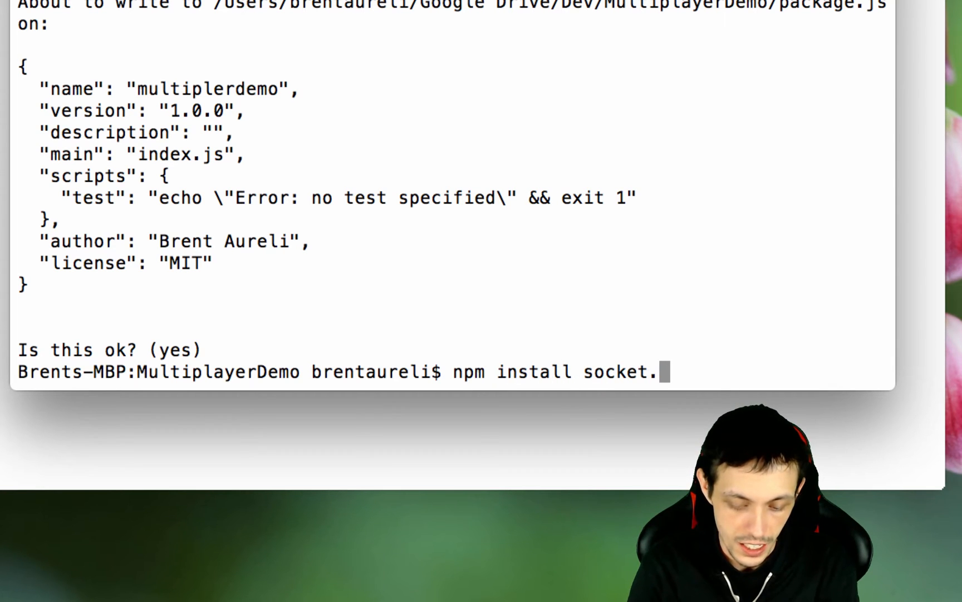
{"action": "type", "text": "io --sav"}
{"action": "type", "text": "n"}
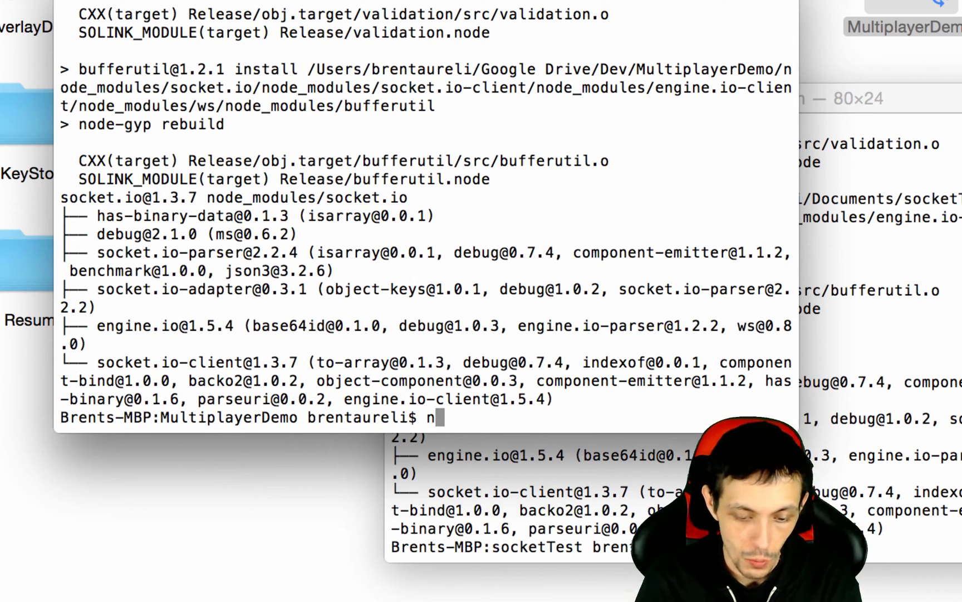
Step: Run npm install express --save to add express as a saved dependency
{"action": "type", "text": "pm install"}
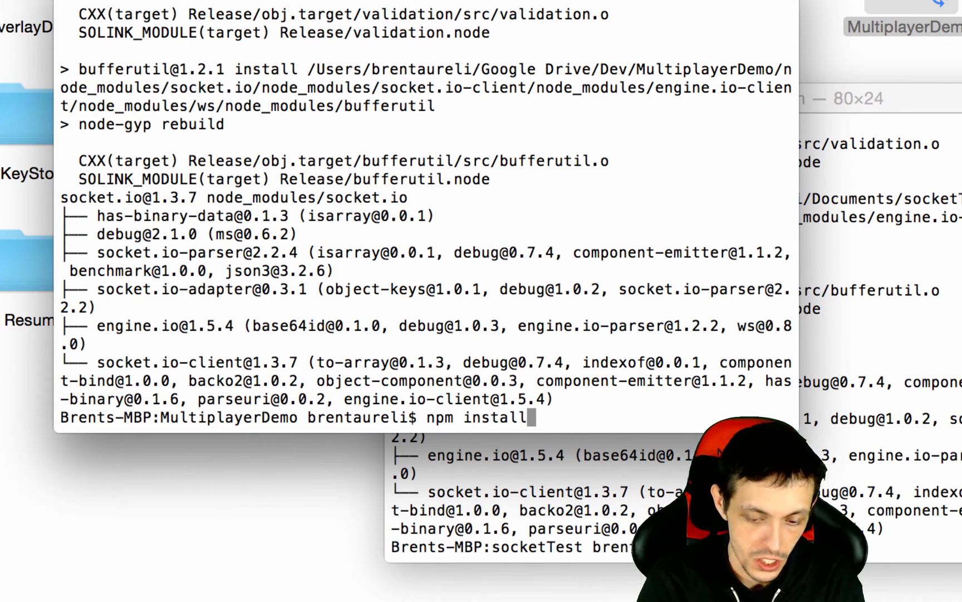
{"action": "type", "text": "expres"}
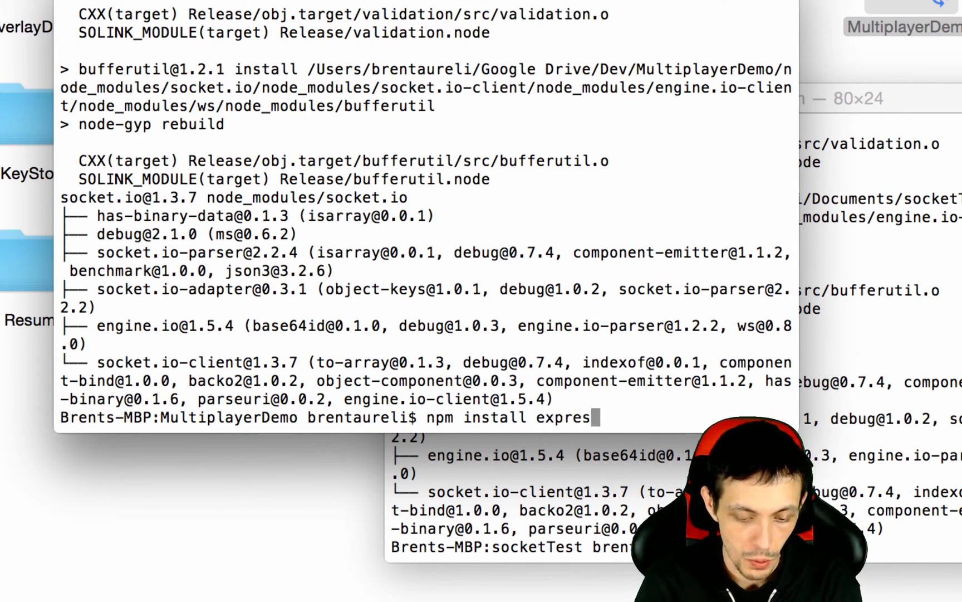
{"action": "type", "text": "--save"}
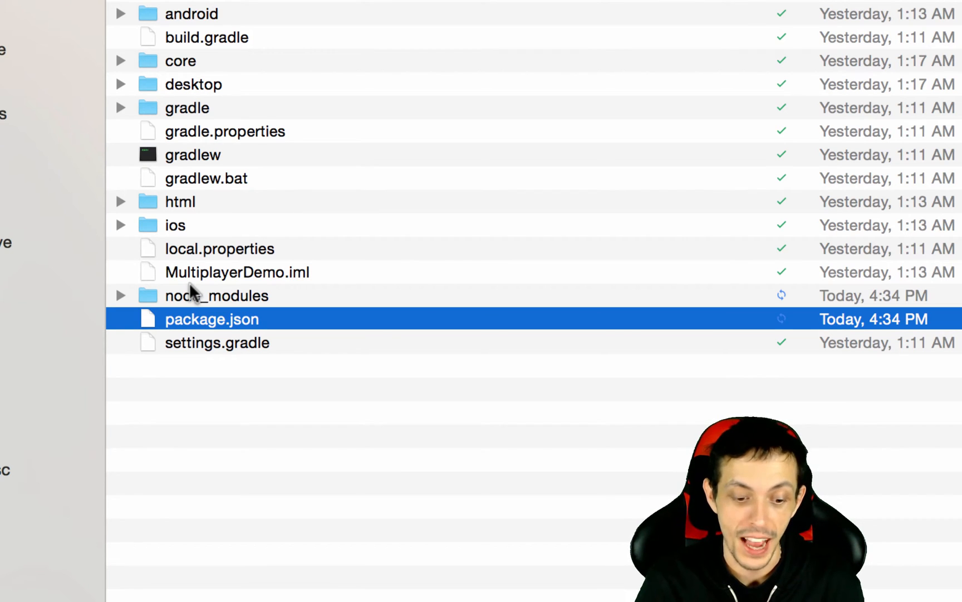
Step: Create a new server folder inside the MultiplayerDemo project in Finder
{"action": "double_click", "coordinate": [213, 318]}
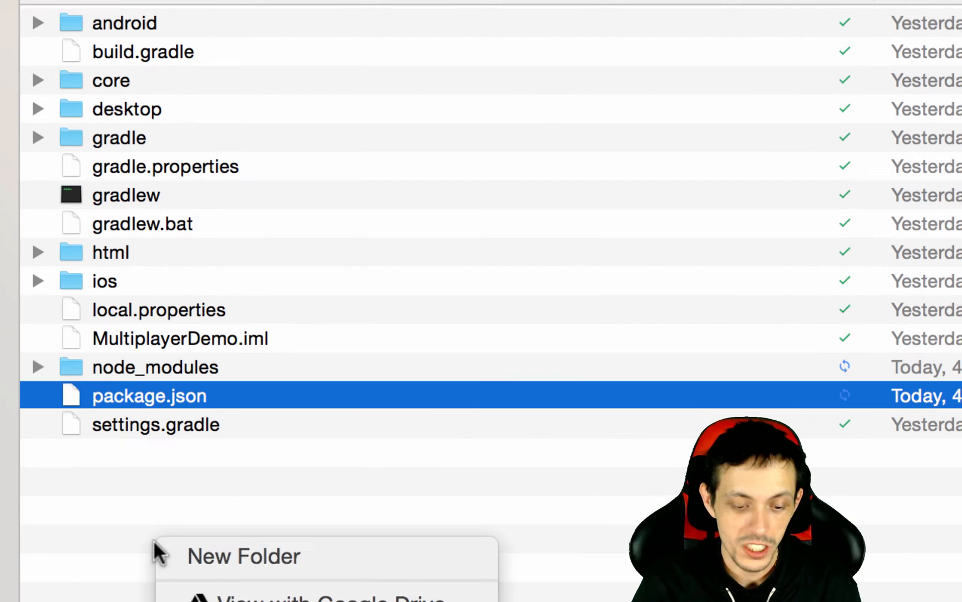
{"action": "left_click", "coordinate": [243, 556]}
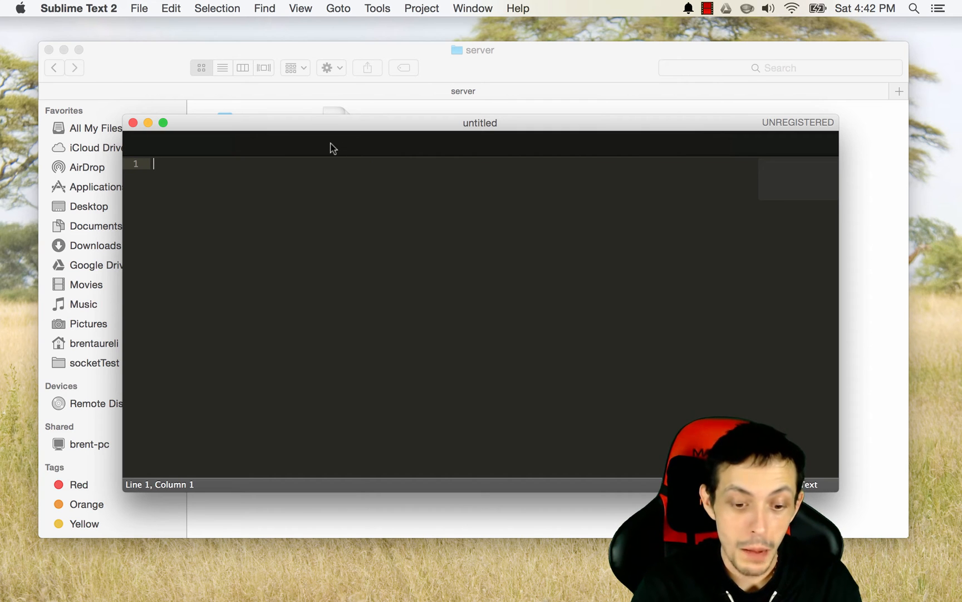
Step: Save the empty Sublime Text file as index.js in the project's server folder
{"action": "left_click", "coordinate": [139, 8]}
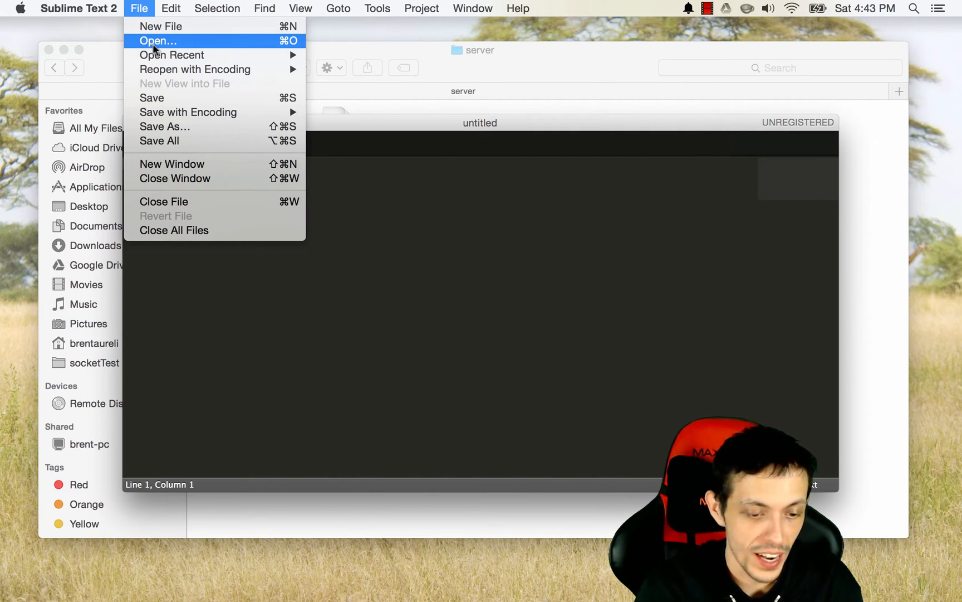
{"action": "mouse_move", "coordinate": [163, 127]}
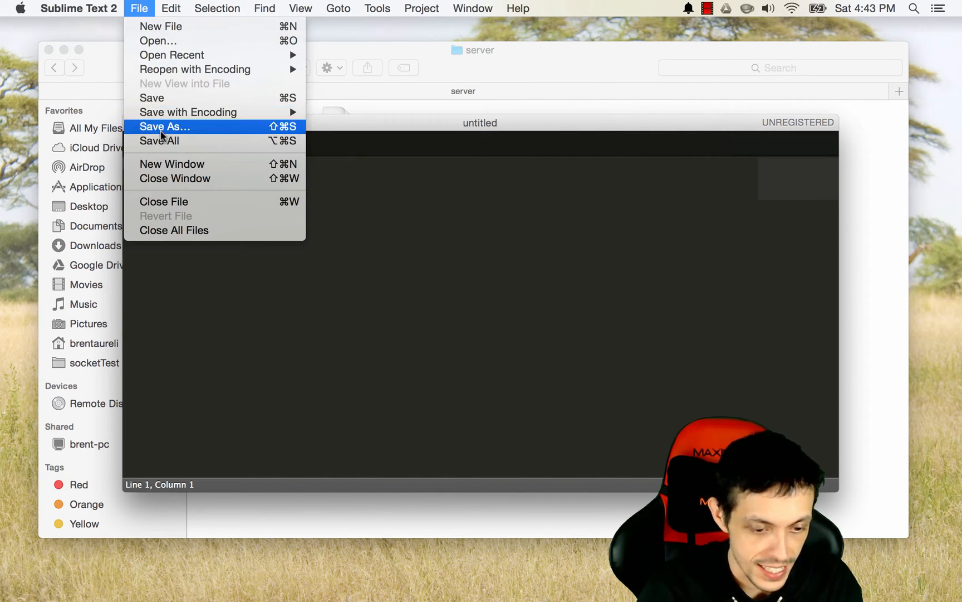
{"action": "left_click", "coordinate": [164, 127]}
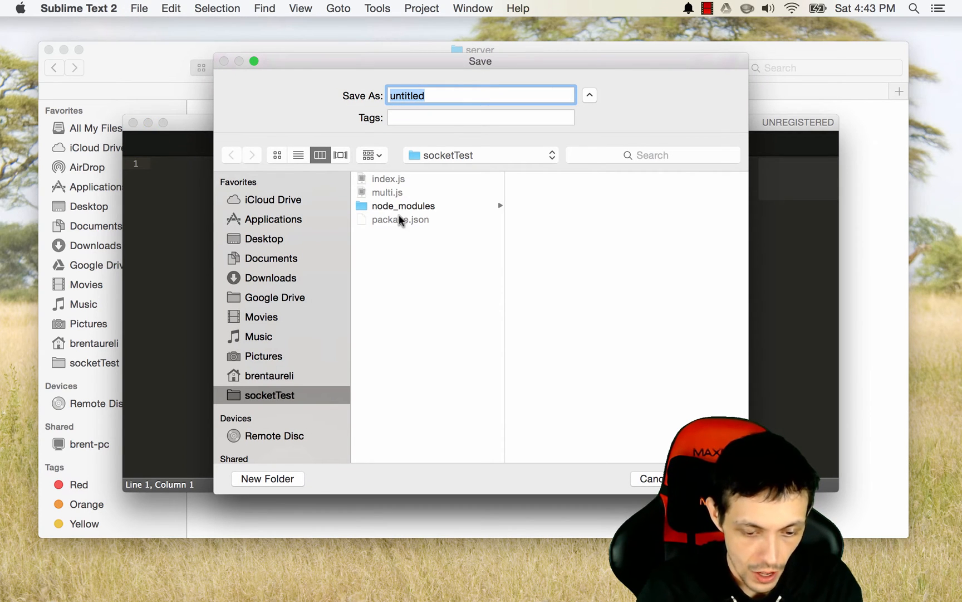
{"action": "mouse_move", "coordinate": [255, 278]}
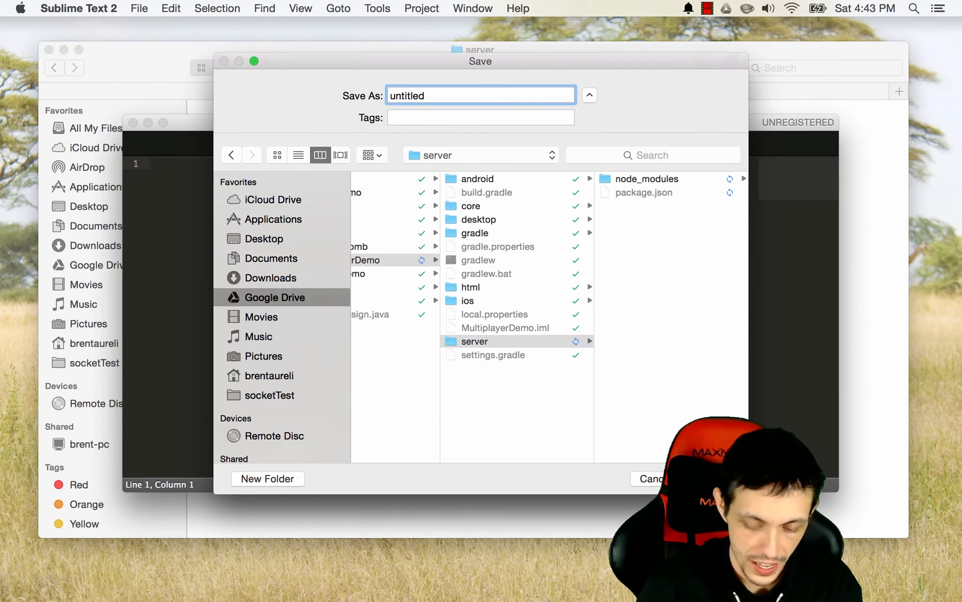
{"action": "type", "text": "inde"}
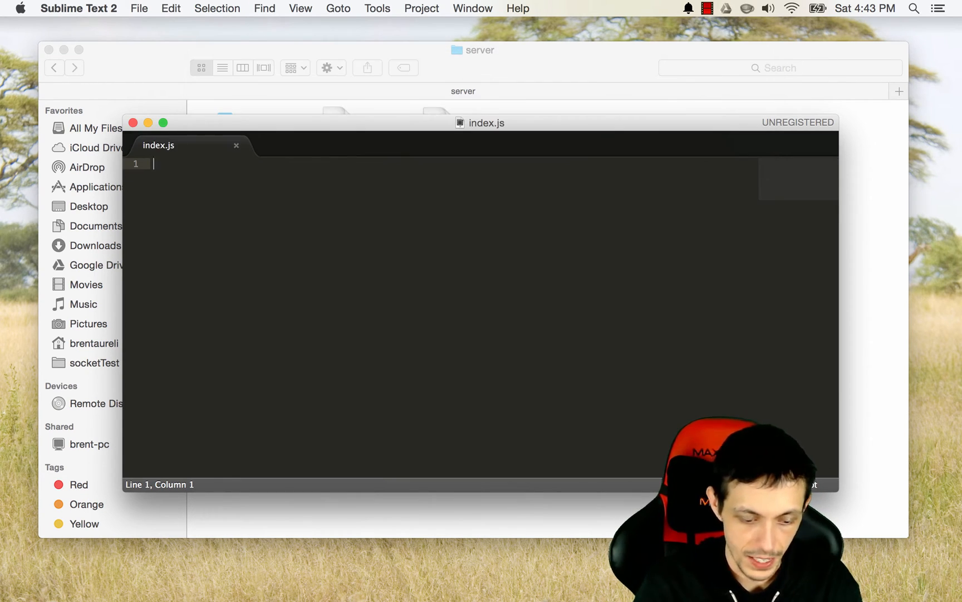
{"action": "left_click", "coordinate": [162, 123]}
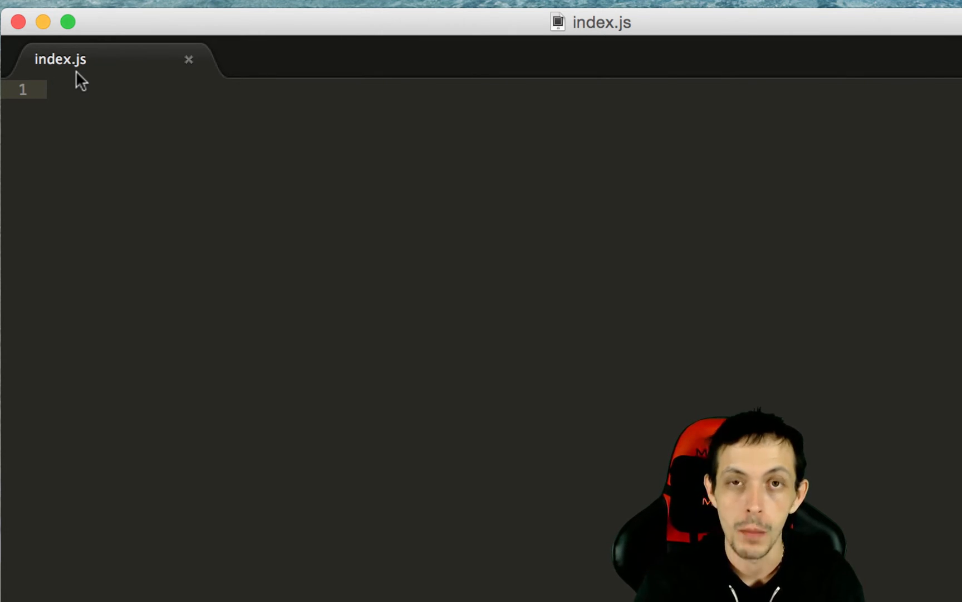
Step: Write var app = require('express')(); as the first line of index.js
{"action": "type", "text": "v"}
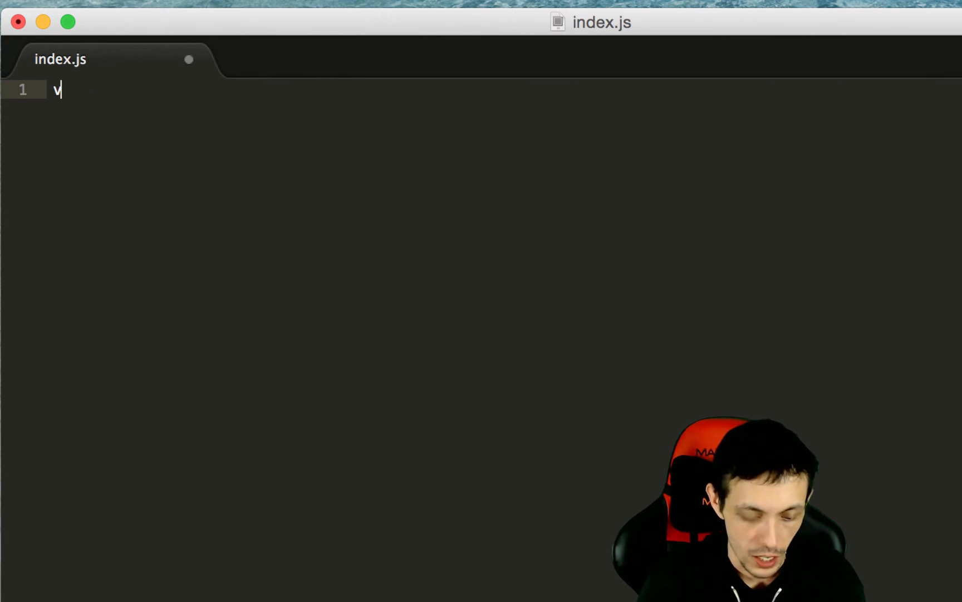
{"action": "type", "text": "ar app"}
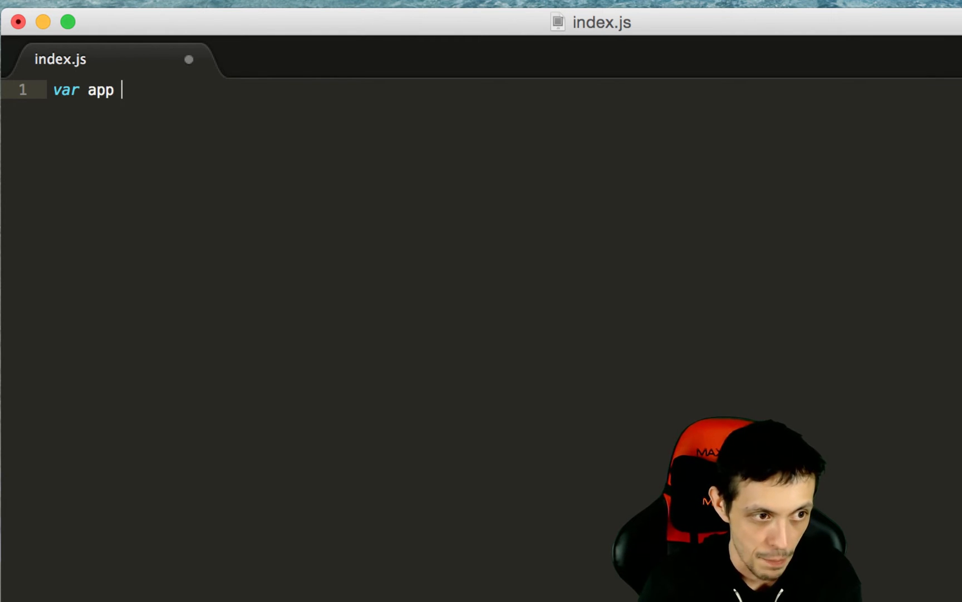
{"action": "type", "text": "= requ"}
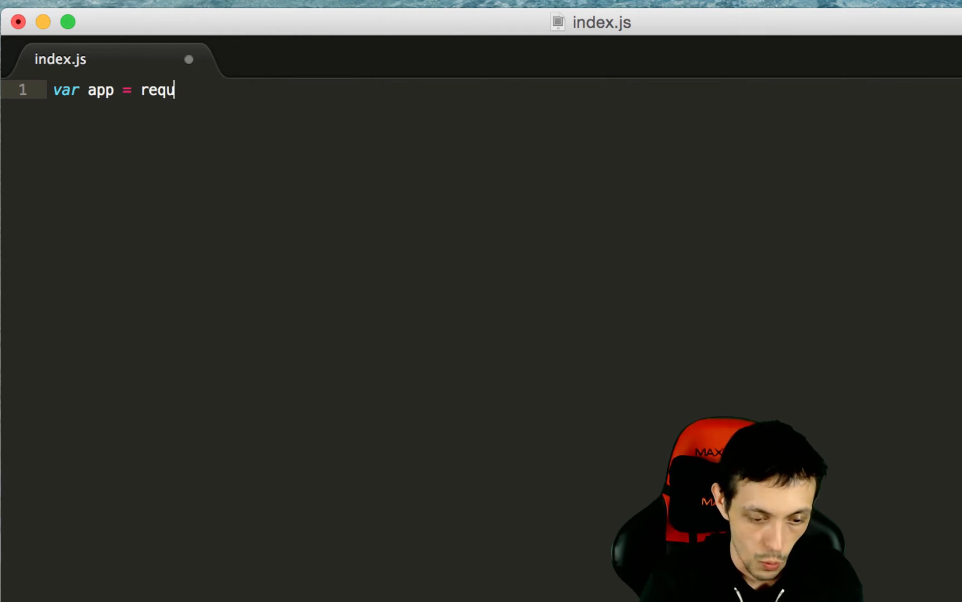
{"action": "type", "text": "ire('')"}
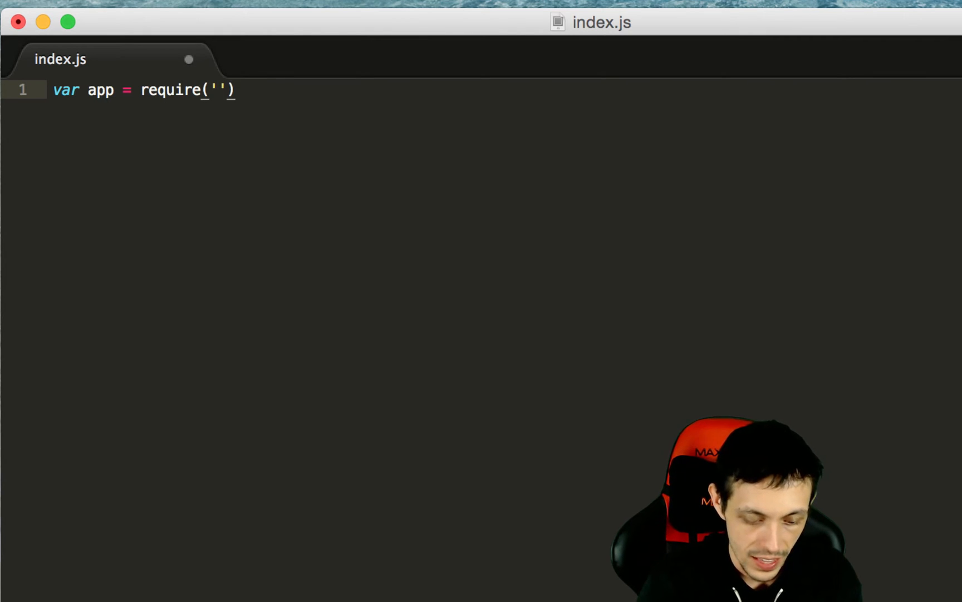
{"action": "type", "text": "exp"}
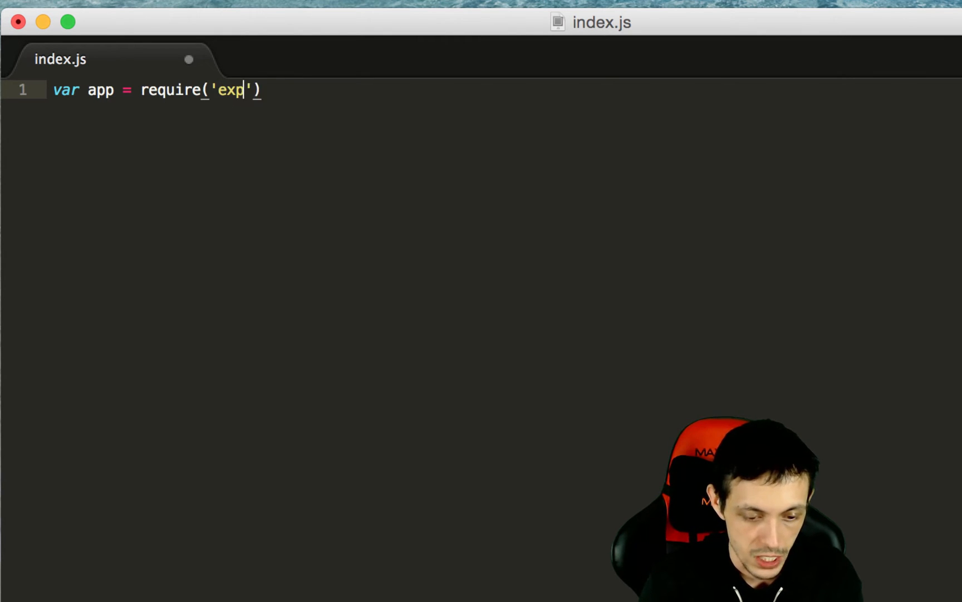
{"action": "type", "text": "ress"}
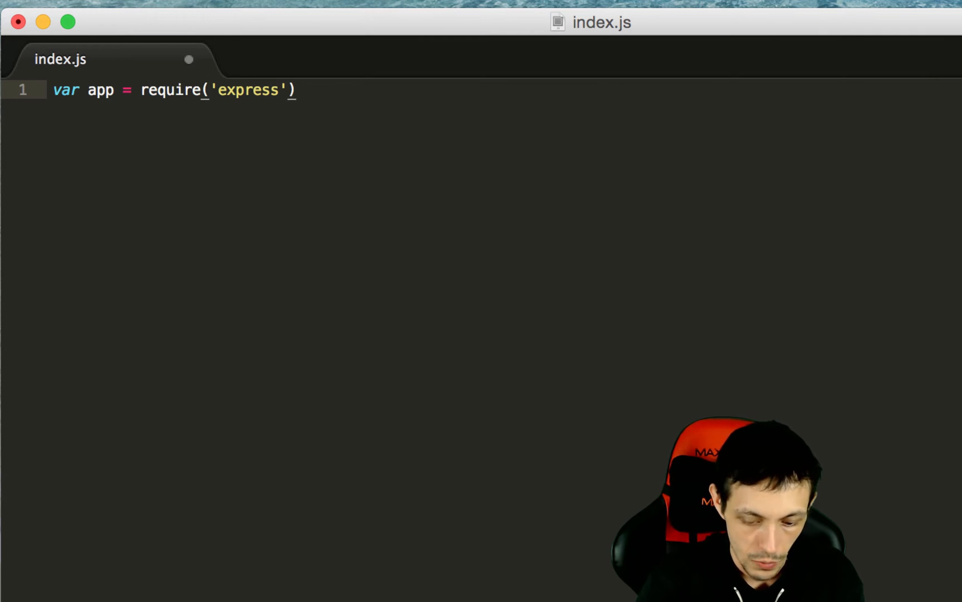
{"action": "type", "text": "();"}
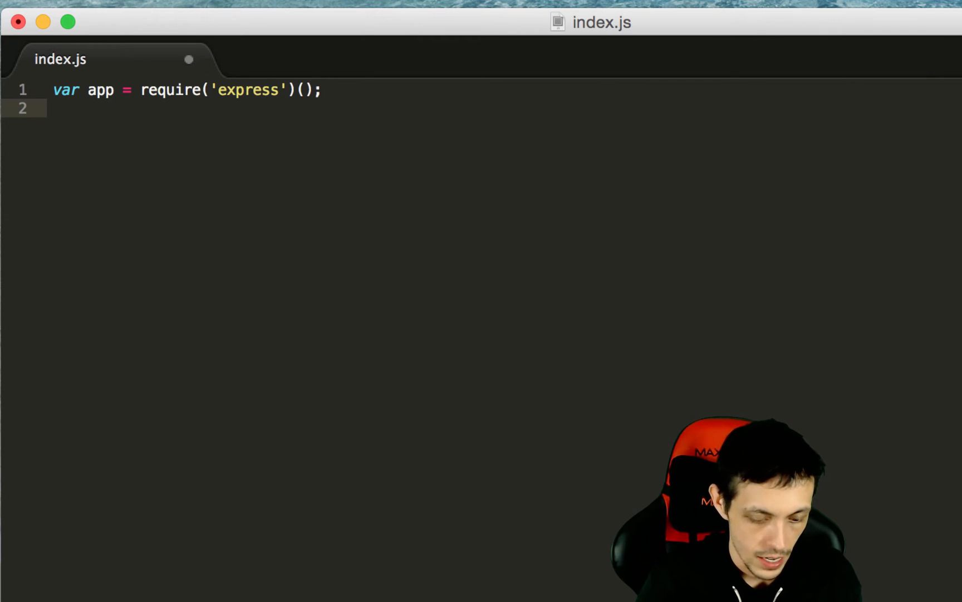
Step: Add var server = require('http').Server(app); wrapping the app in an http server
{"action": "type", "text": "var s"}
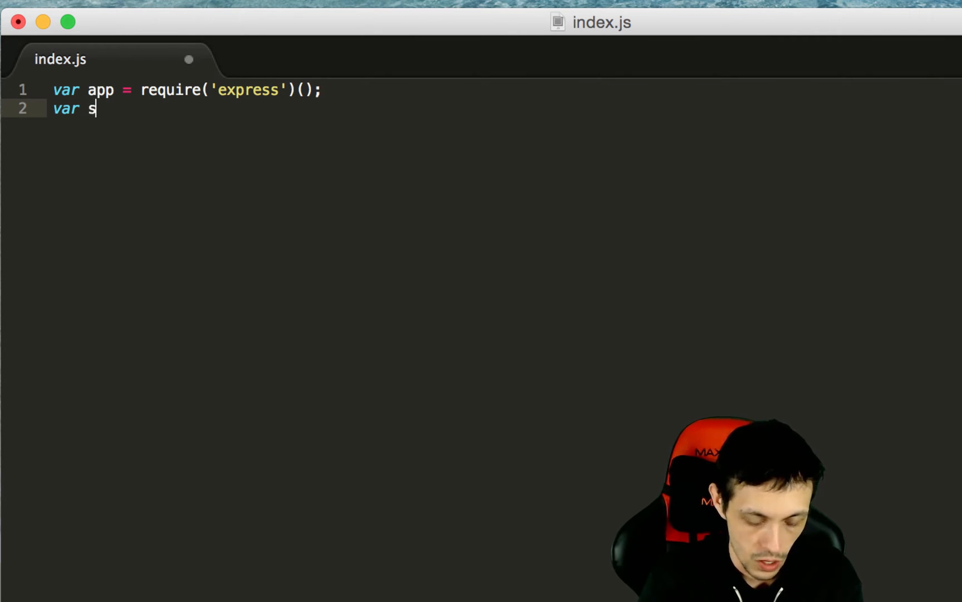
{"action": "type", "text": "erver = re"}
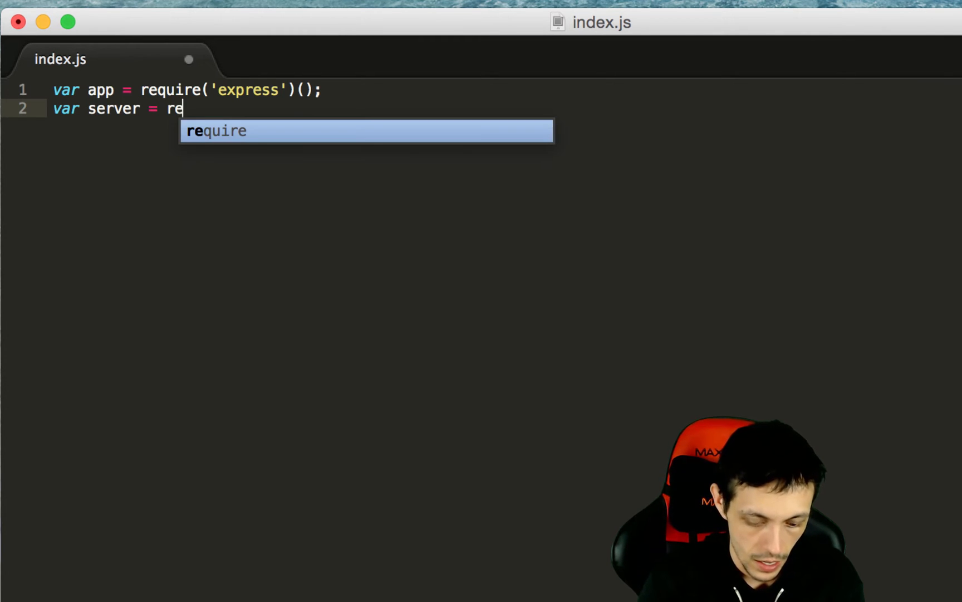
{"action": "key", "text": "Tab"}
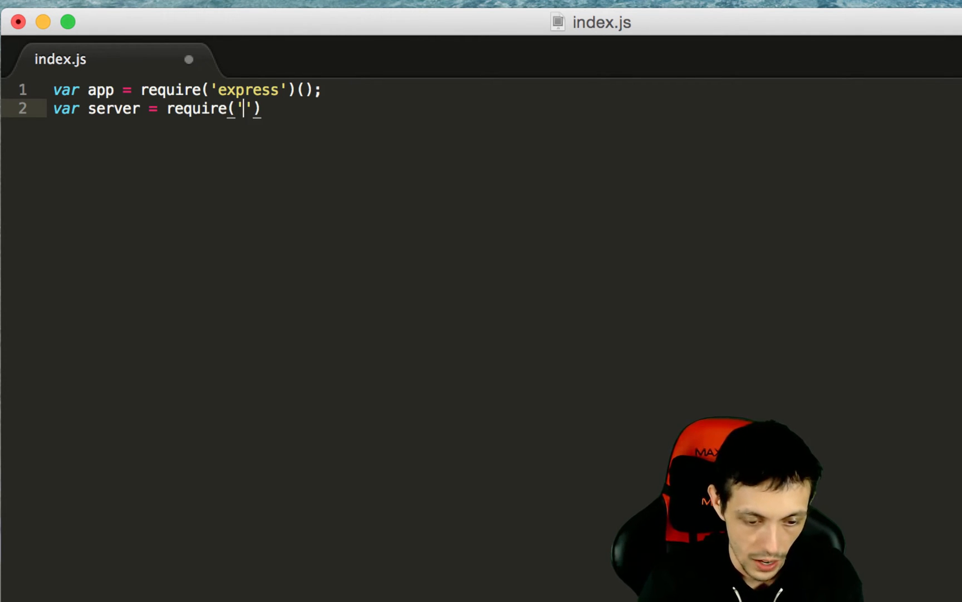
{"action": "type", "text": "http"}
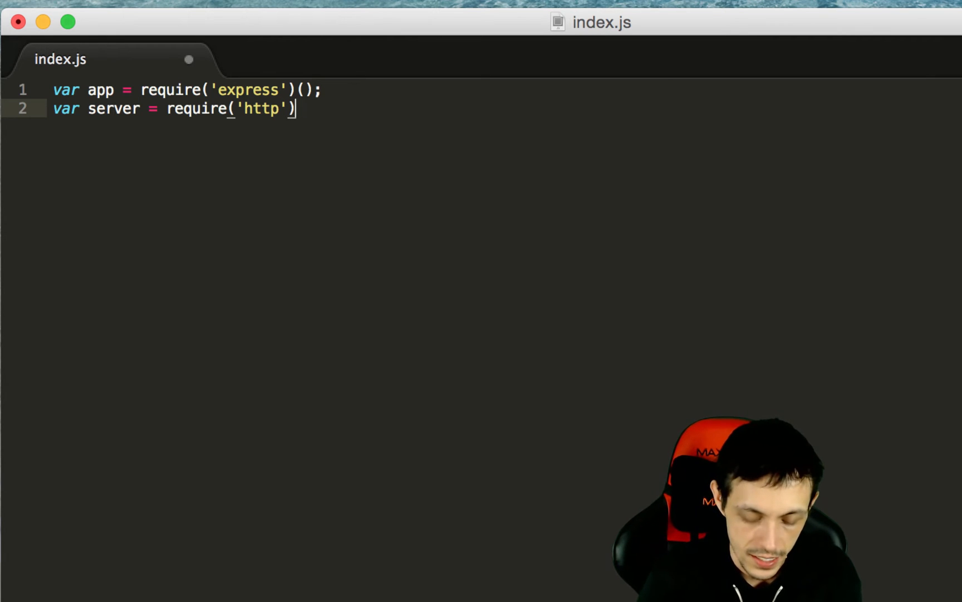
{"action": "type", "text": ".Server"}
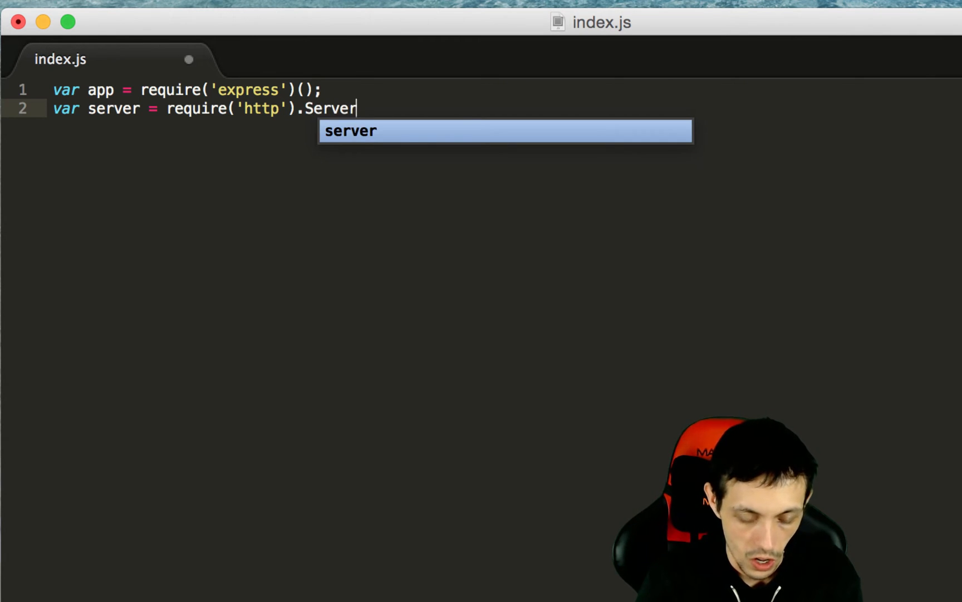
{"action": "type", "text": "(app)"}
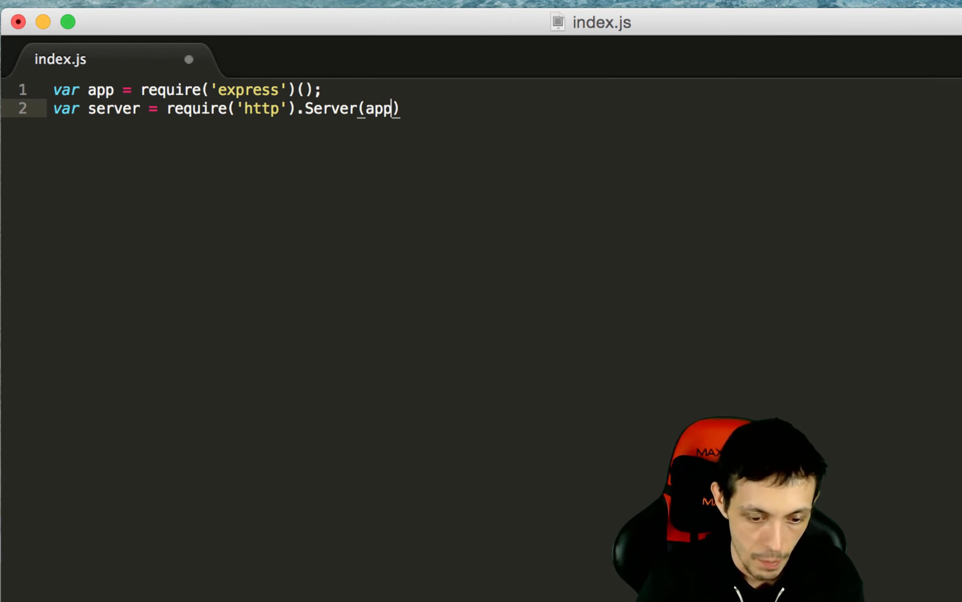
{"action": "type", "text": ";"}
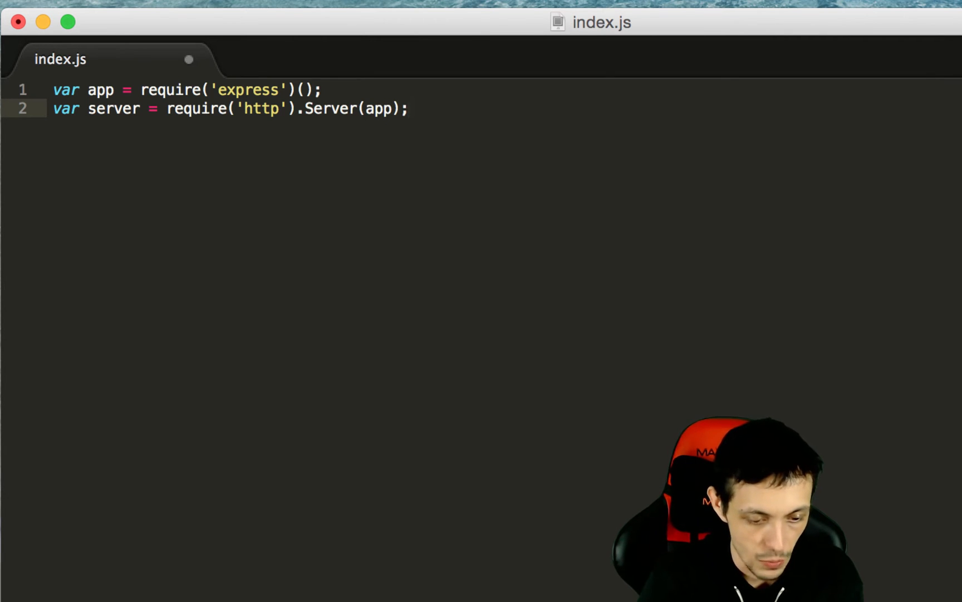
Step: Add var io = require('socket.io')(server); attaching socket.io to the server
{"action": "type", "text": "var"}
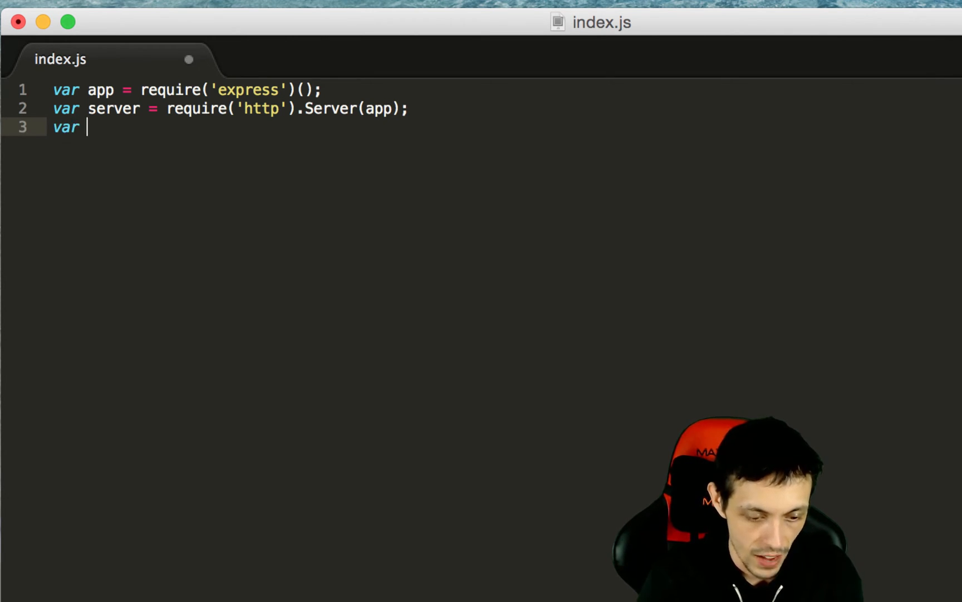
{"action": "type", "text": "io"}
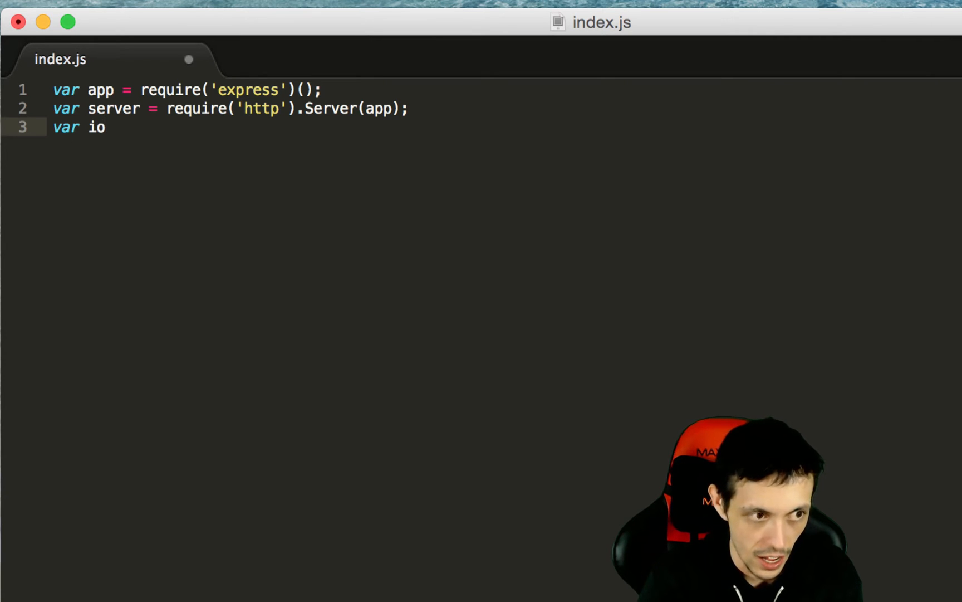
{"action": "type", "text": "="}
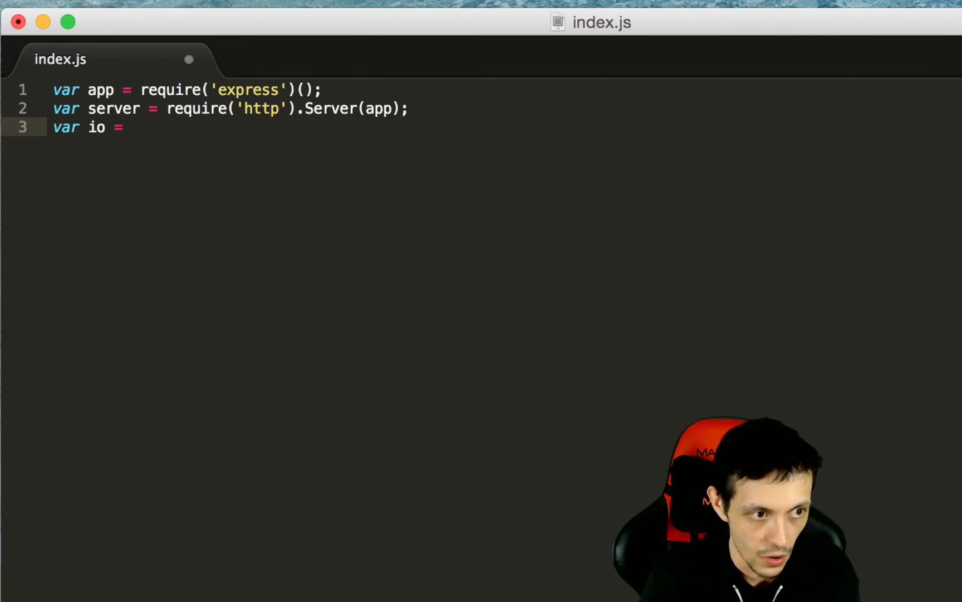
{"action": "type", "text": "require()"}
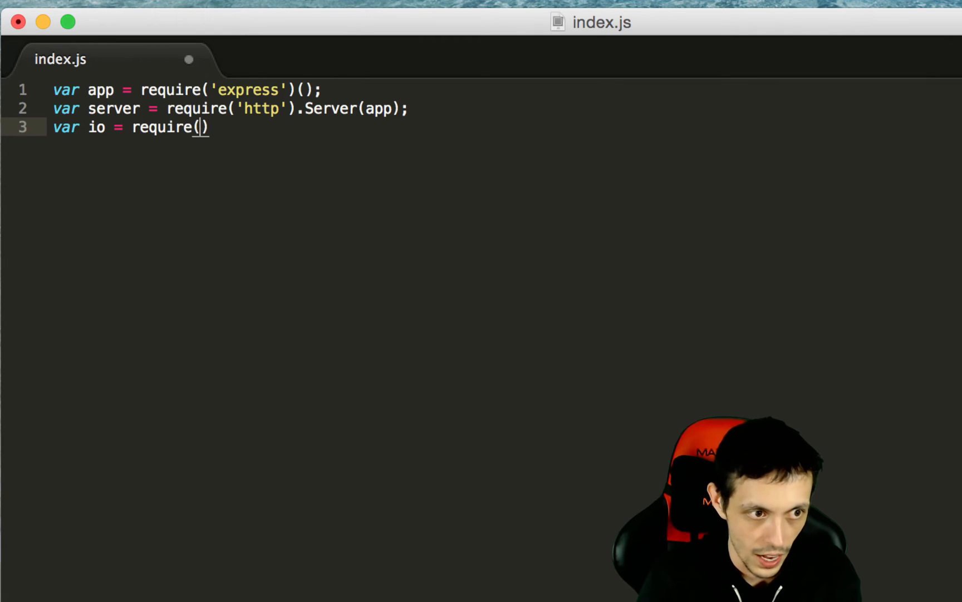
{"action": "type", "text": "'socket."}
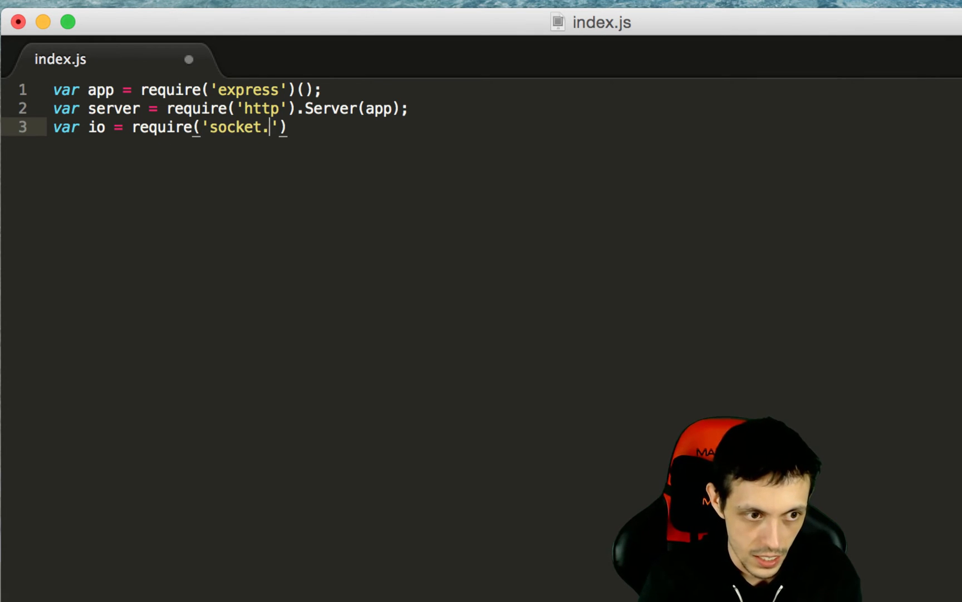
{"action": "type", "text": "io"}
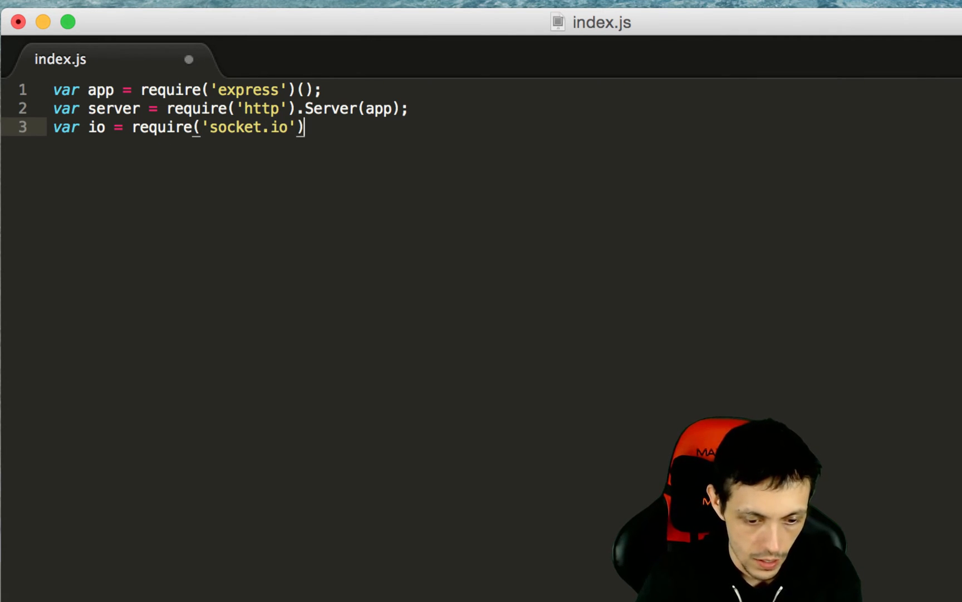
{"action": "type", "text": "()"}
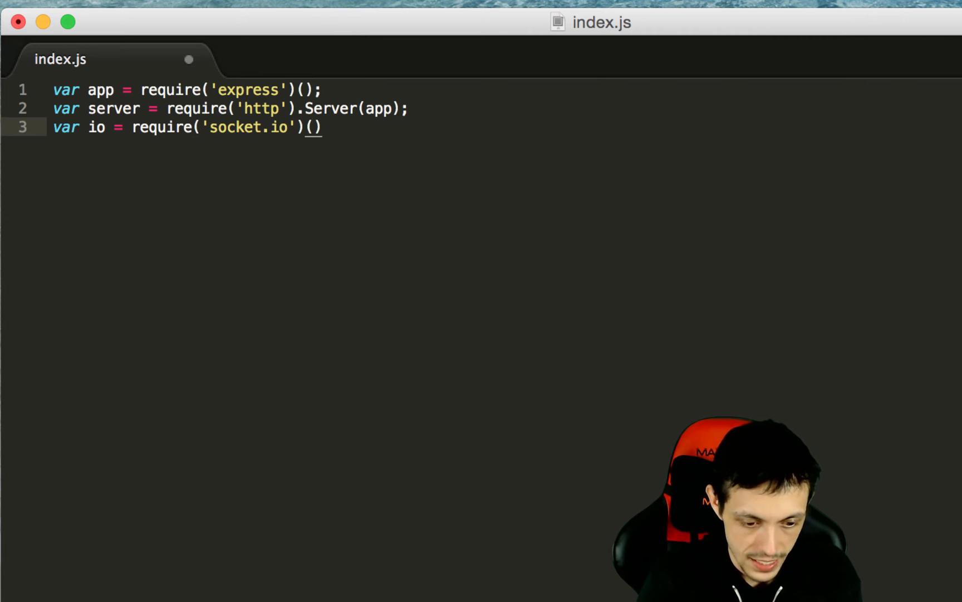
{"action": "type", "text": "server;"}
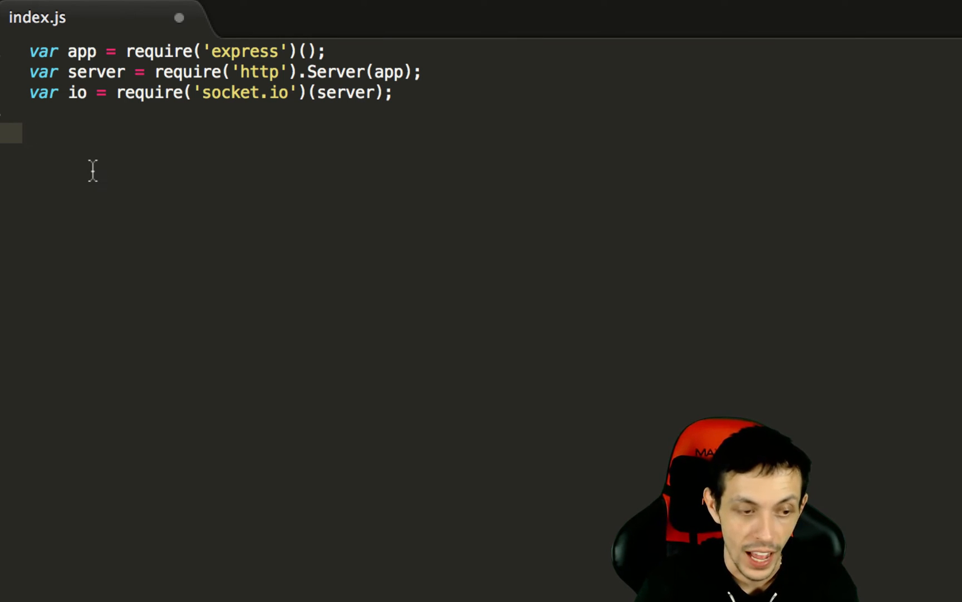
Step: Write server.listen(8080, function(){ console.log("Server is now running..."); });
{"action": "type", "text": "server"}
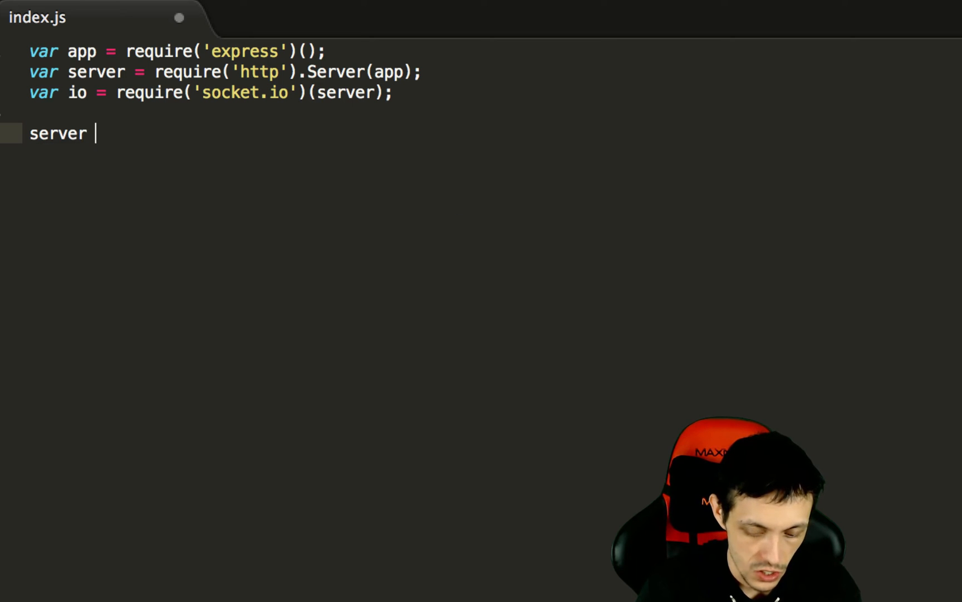
{"action": "type", "text": ".list"}
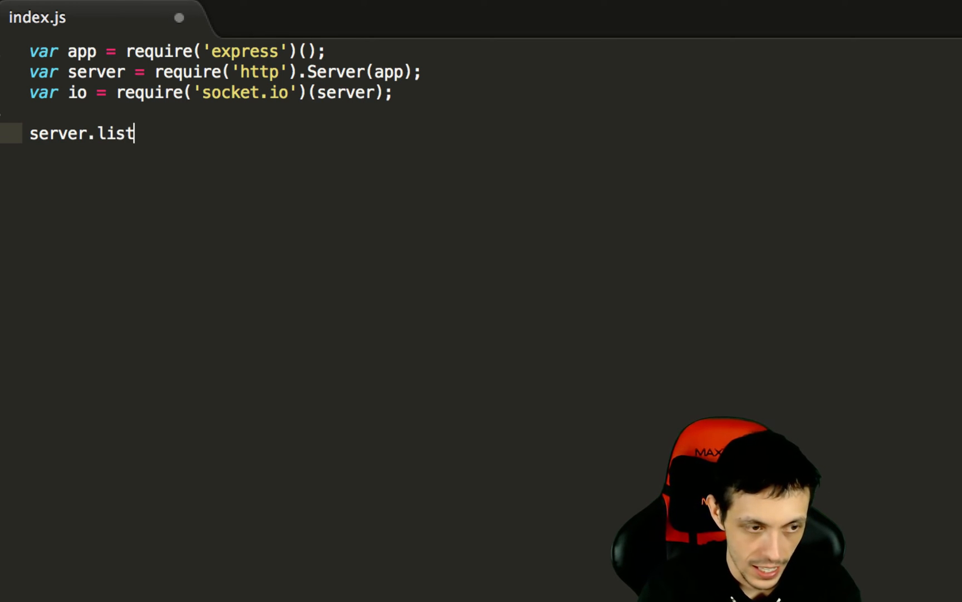
{"action": "type", "text": "en(8080)"}
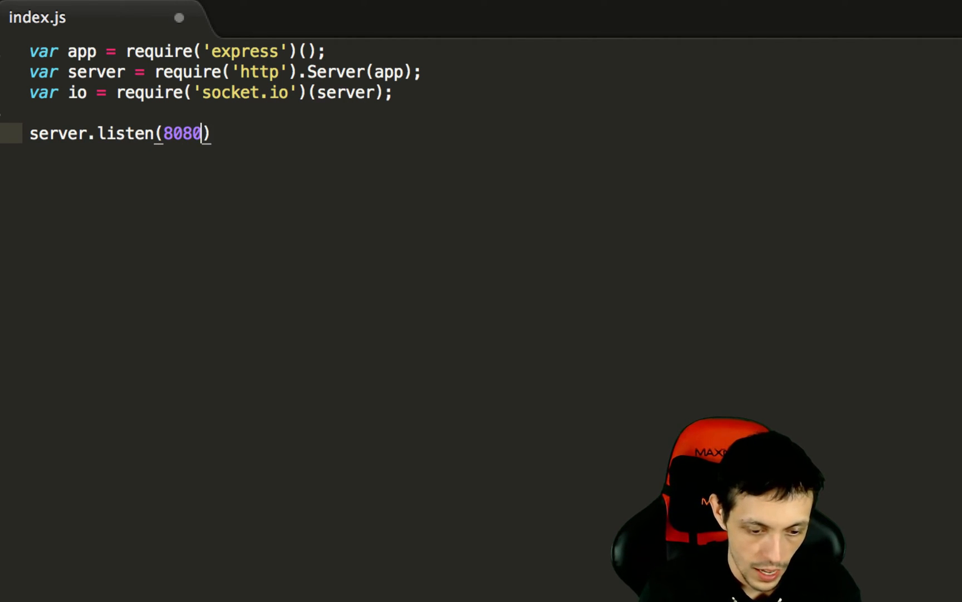
{"action": "type", "text": ", function"}
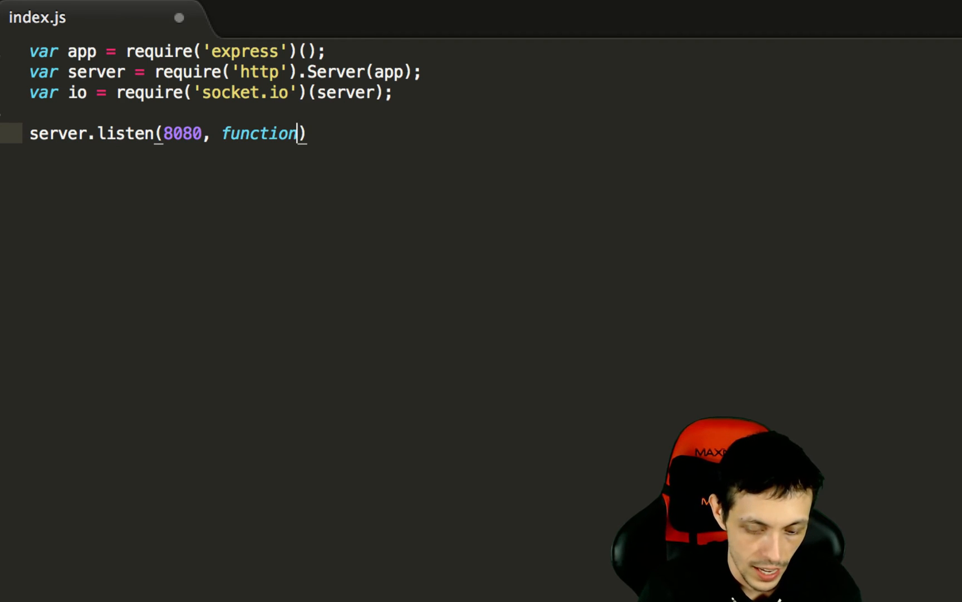
{"action": "type", "text": "(){}"}
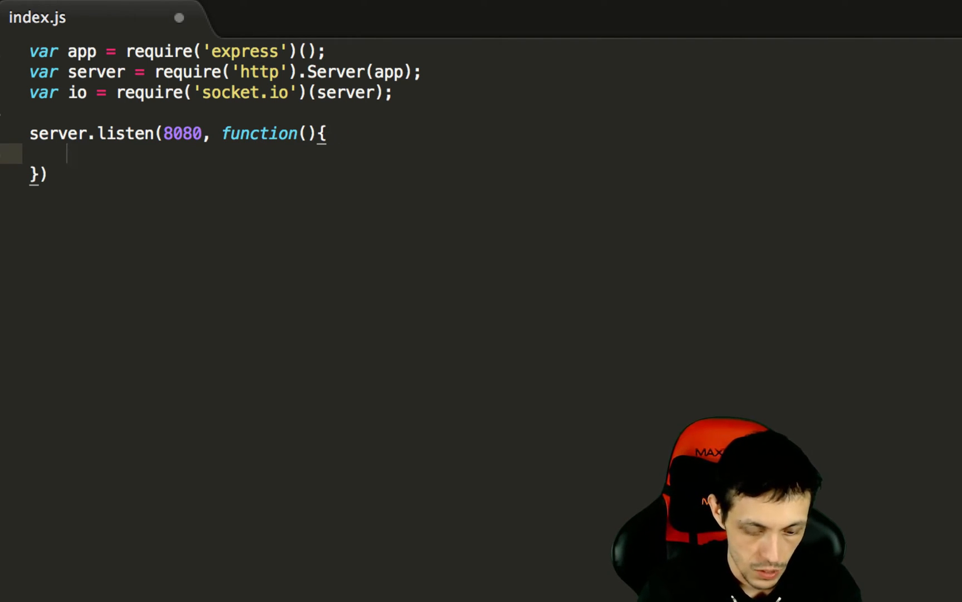
{"action": "type", "text": "console.log("}
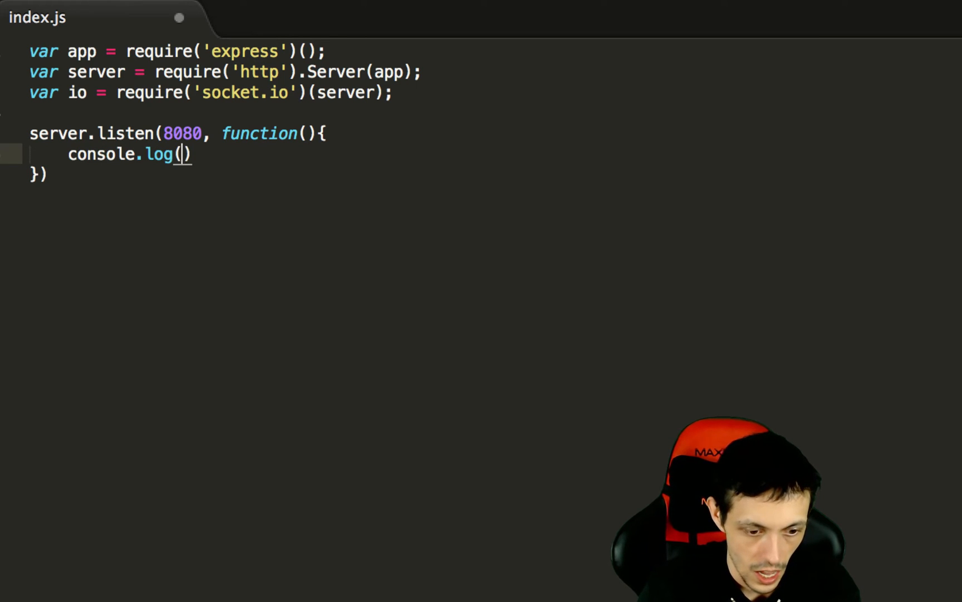
{"action": "type", "text": "\"Server is\""}
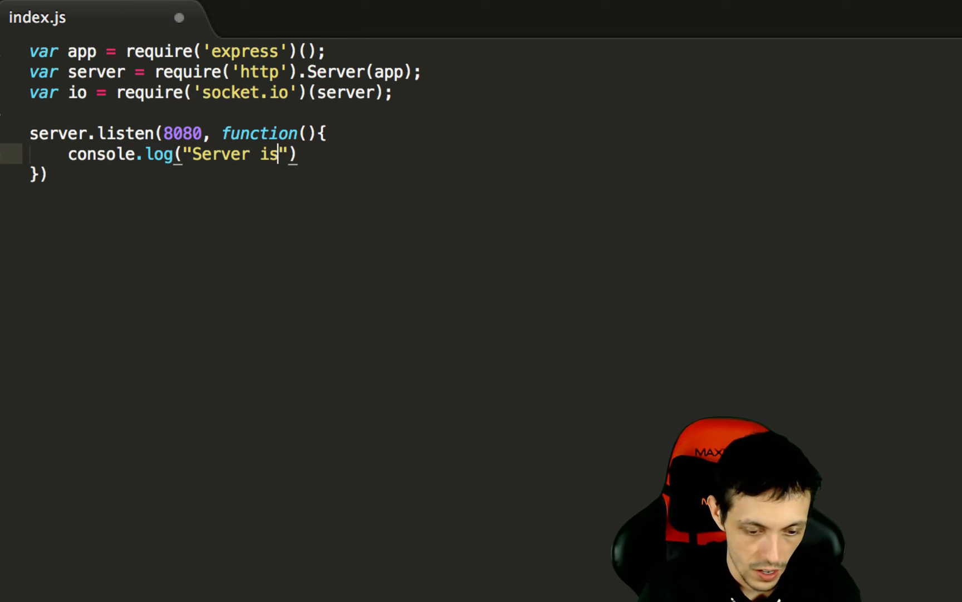
{"action": "type", "text": "now running..."}
{"action": "left_click", "coordinate": [164, 173]}
{"action": "type", "text": ";"}
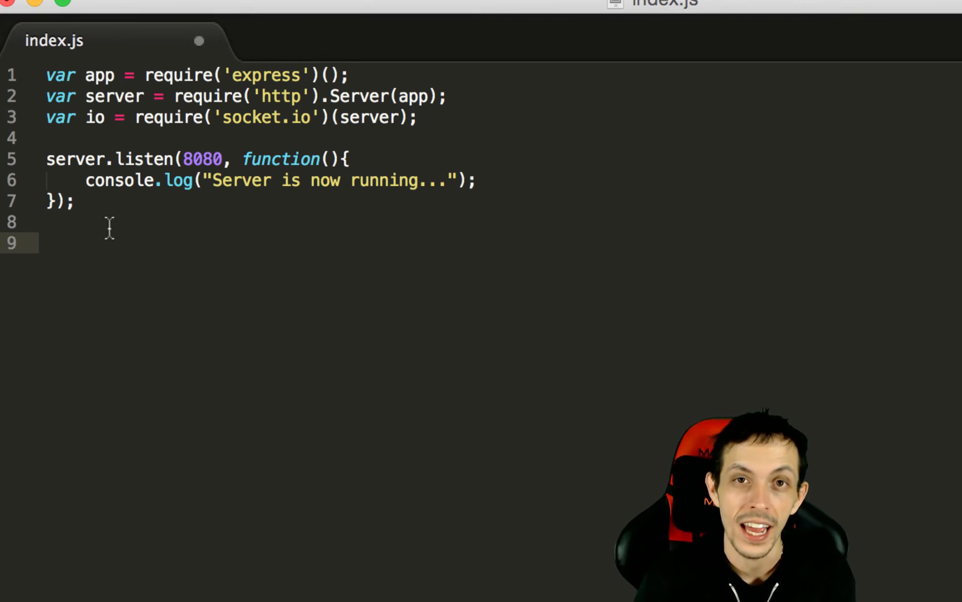
Step: Write io.on('connection', function(socket){ console.log("Player Connected!"); });
{"action": "type", "text": "i"}
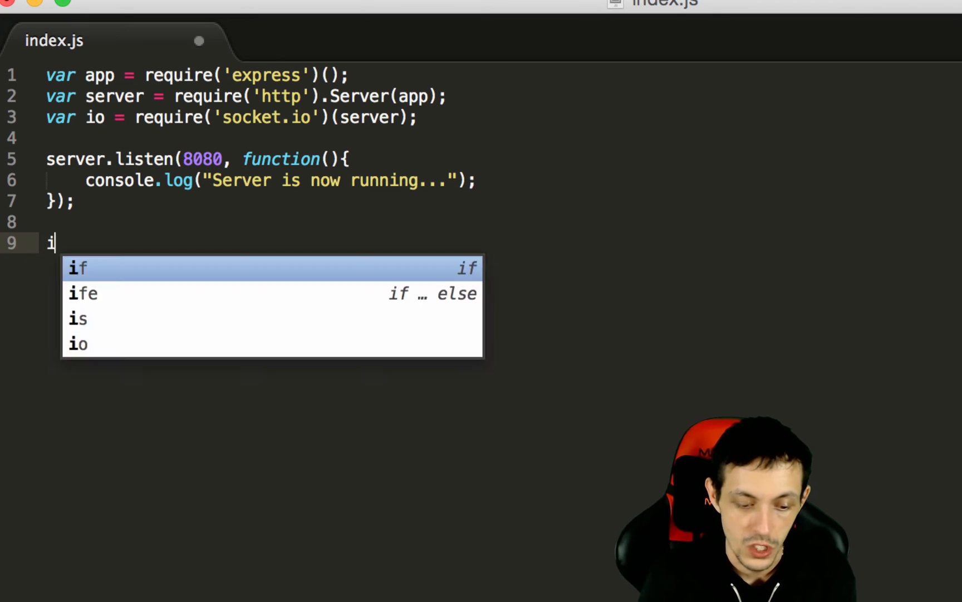
{"action": "type", "text": "o.on"}
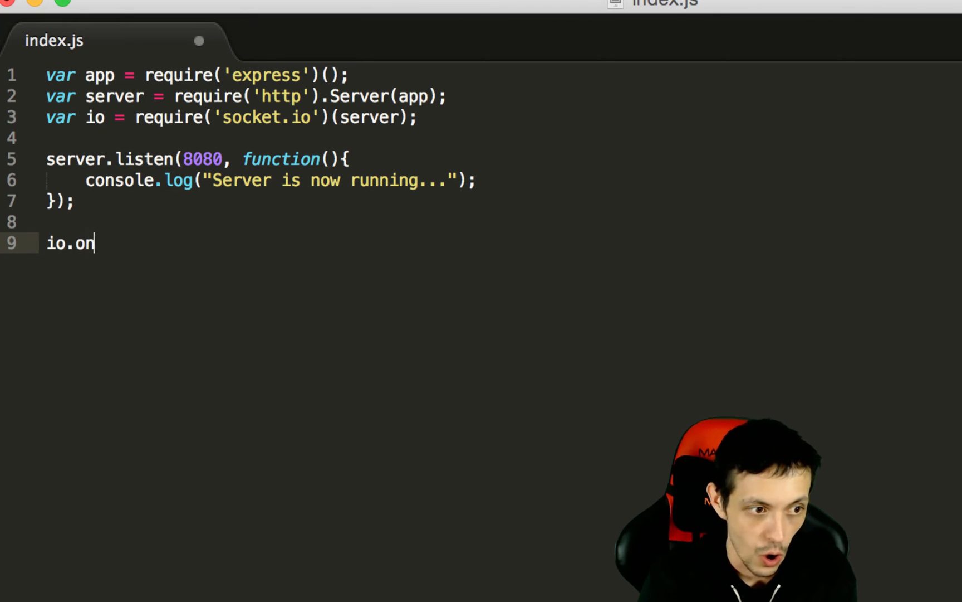
{"action": "type", "text": "('conne')"}
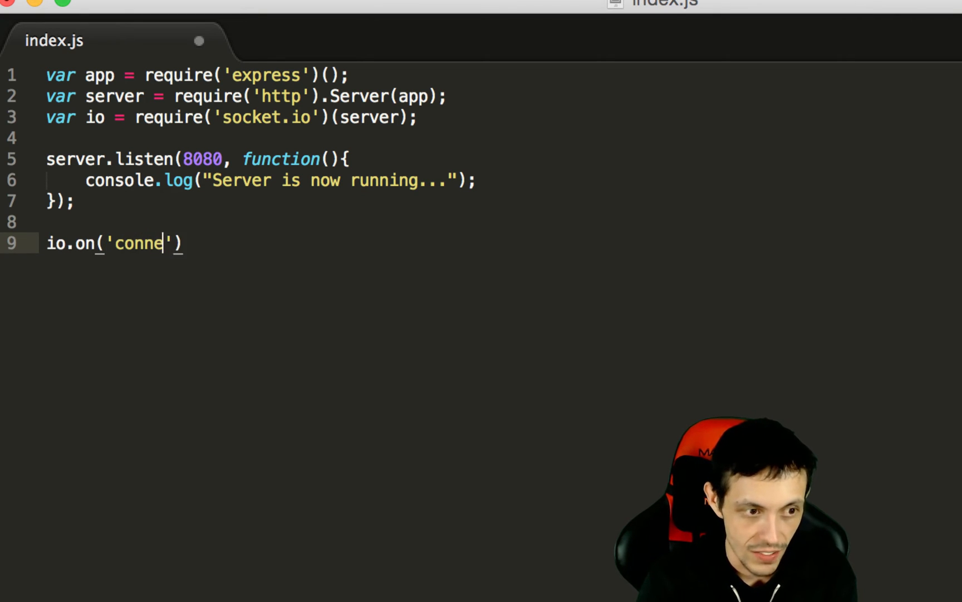
{"action": "type", "text": "ction',"}
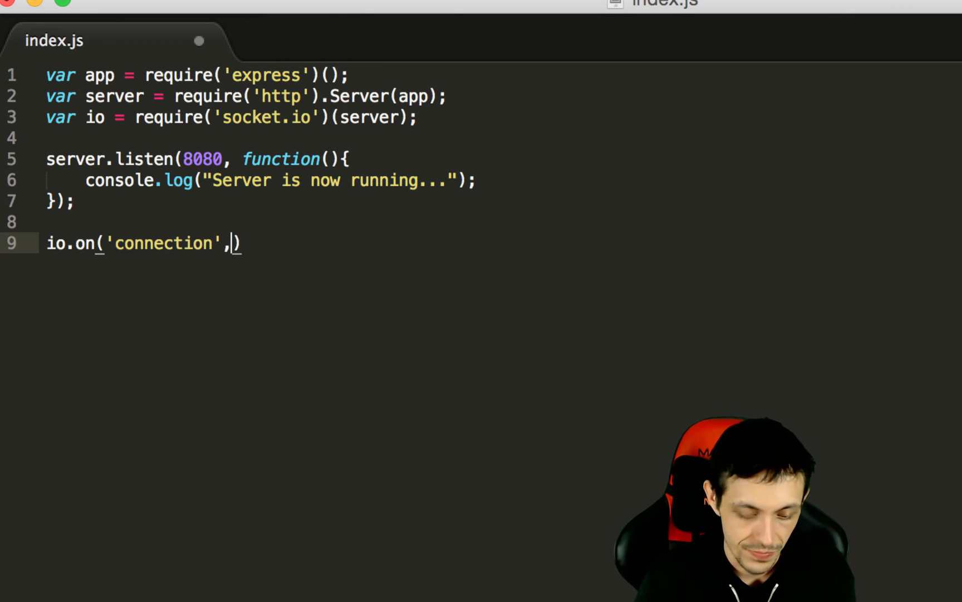
{"action": "type", "text": "function(socket"}
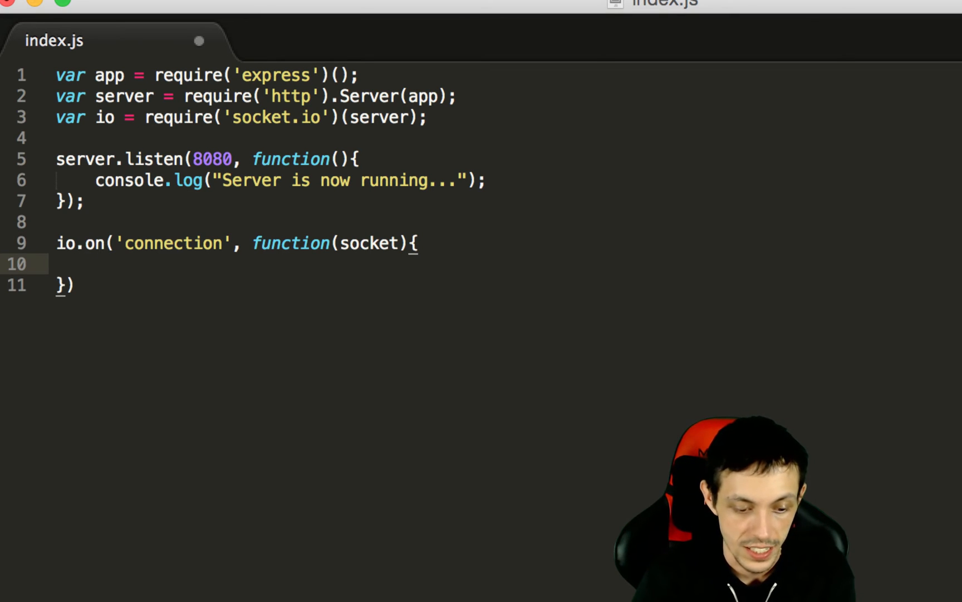
{"action": "type", "text": "console.log("}
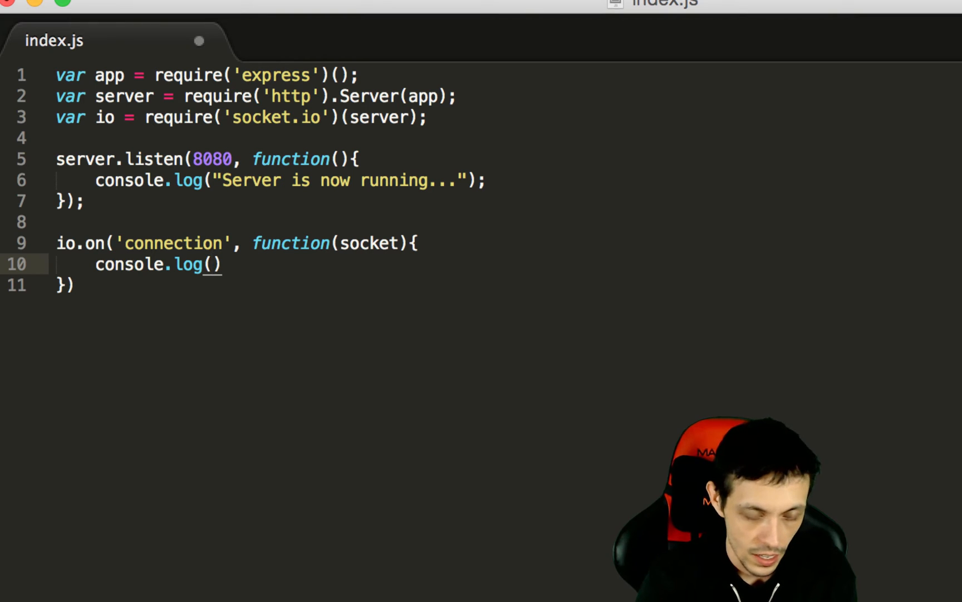
{"action": "type", "text": "\"Player C\""}
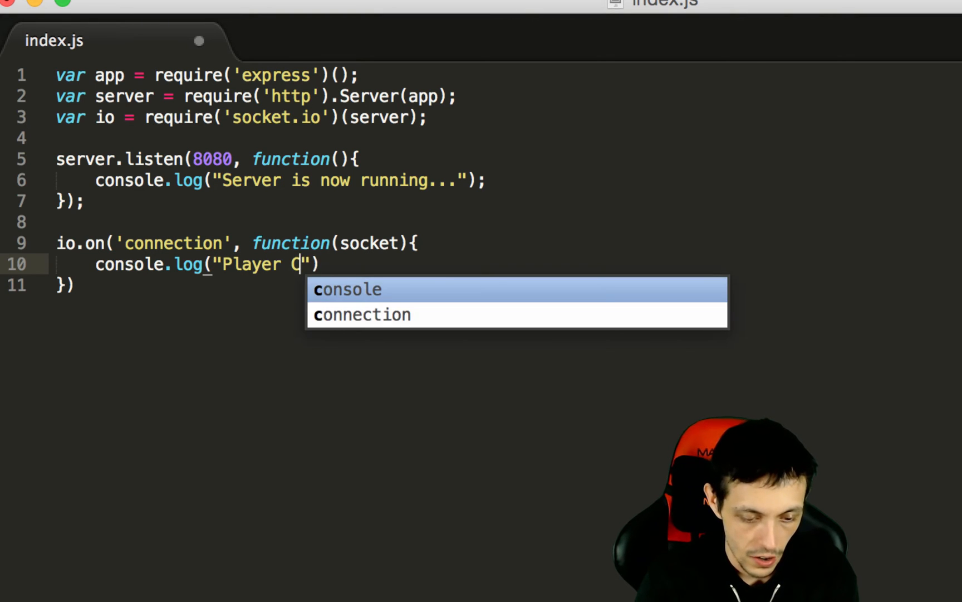
{"action": "type", "text": "onnected!"}
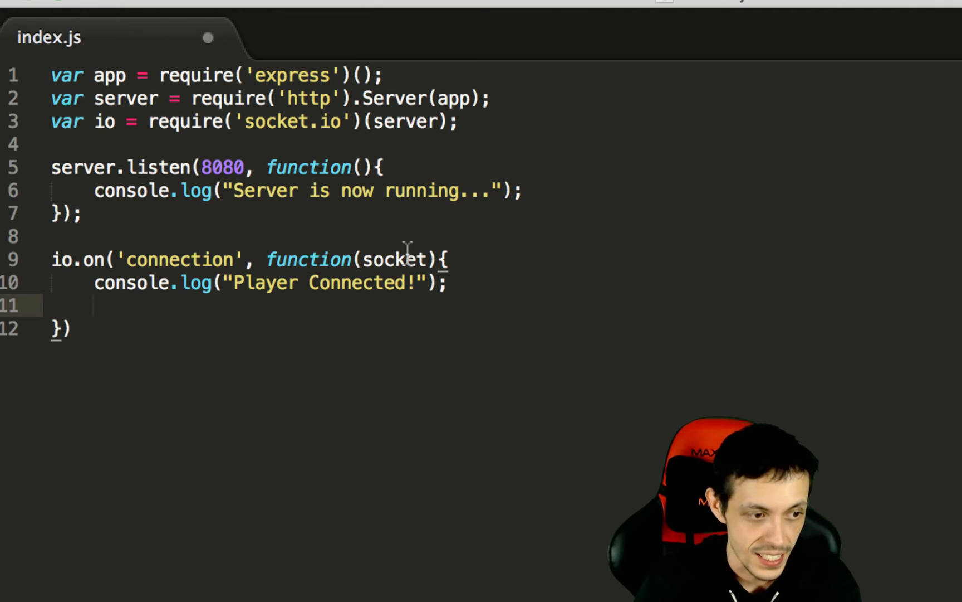
Step: Inside the connection callback, write socket.on('disconnect', function(){ console.log("Player Disconnected!"); });
{"action": "type", "text": "socket.on"}
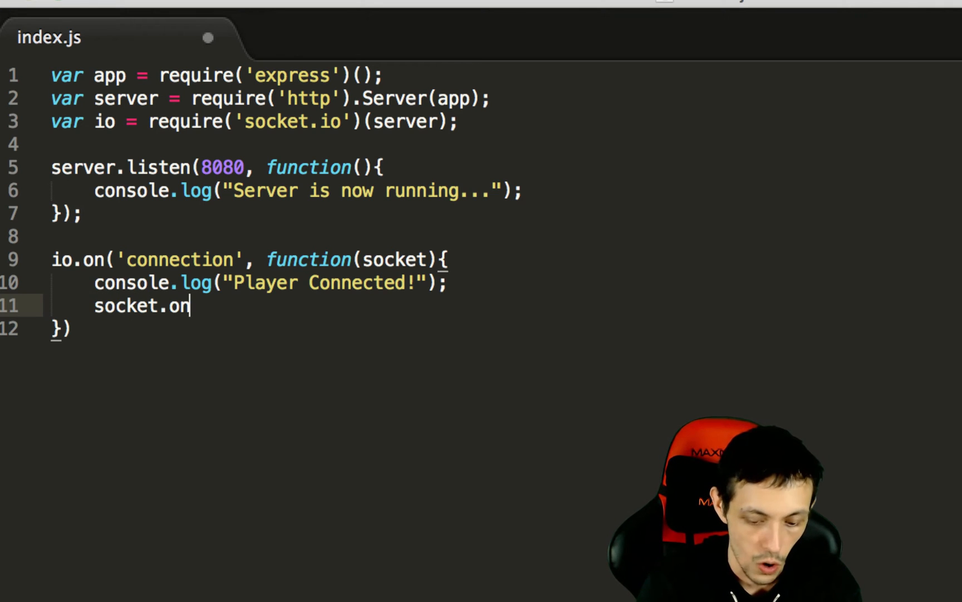
{"action": "type", "text": "('')"}
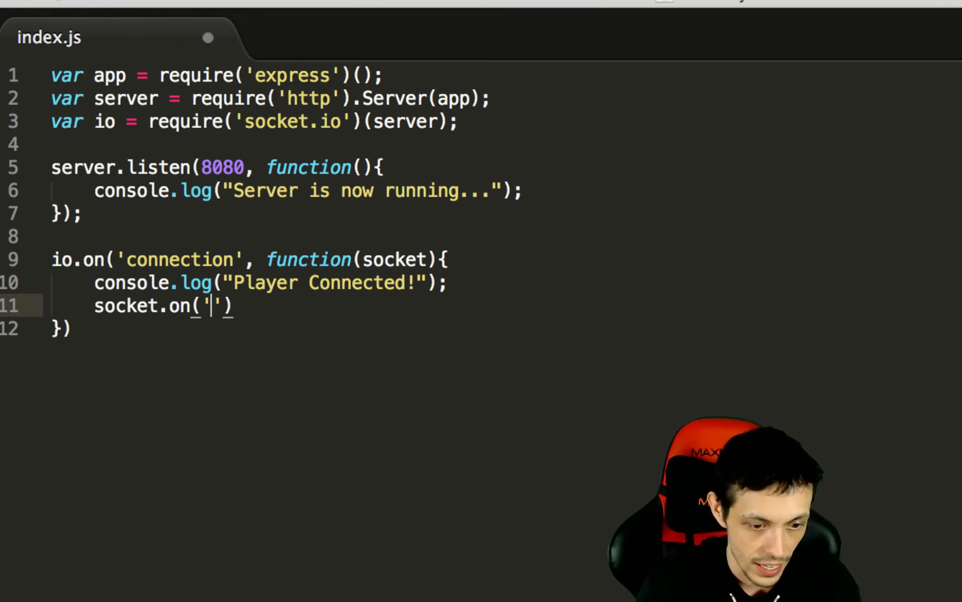
{"action": "type", "text": "disconn"}
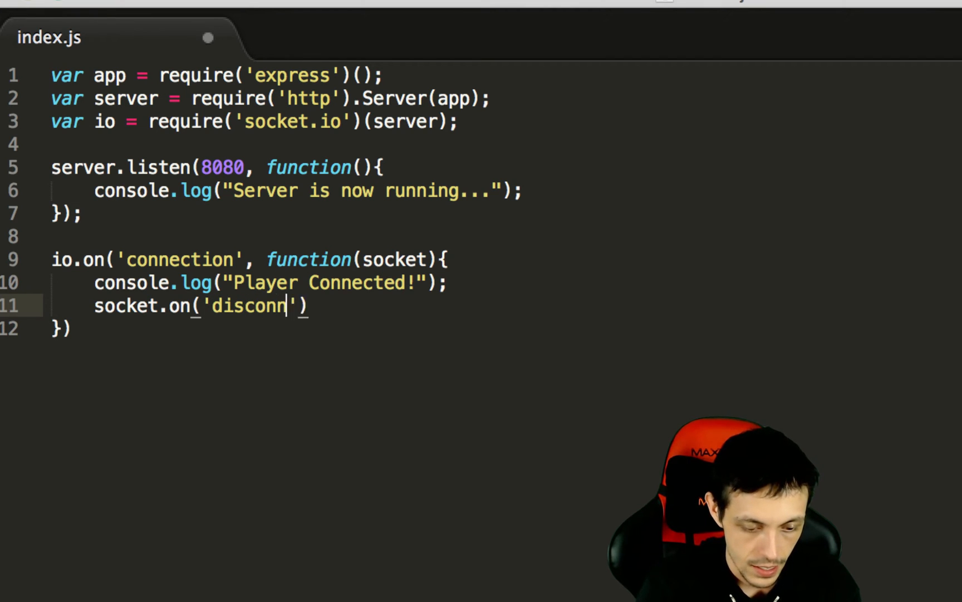
{"action": "type", "text": "ect',"}
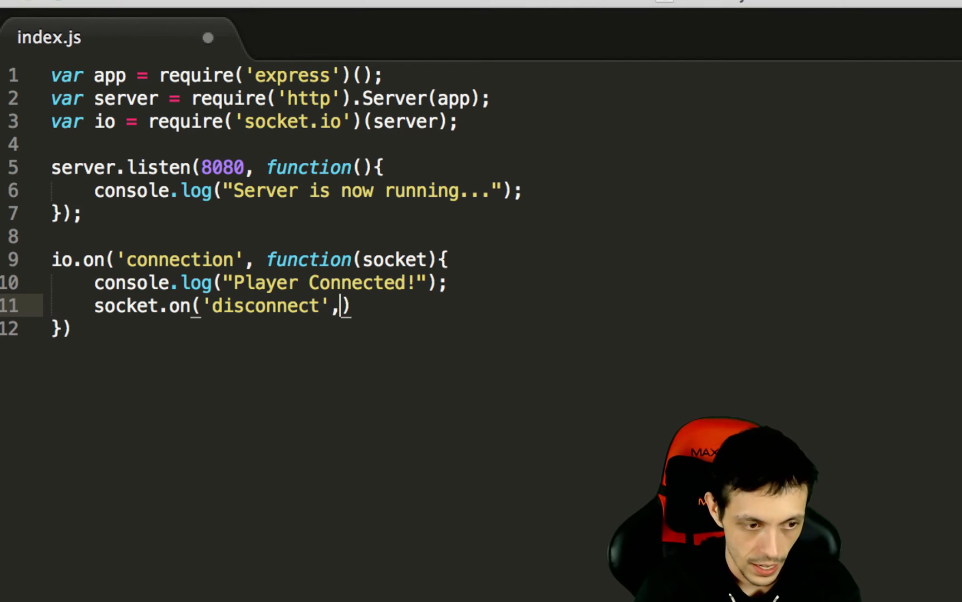
{"action": "type", "text": "function()"}
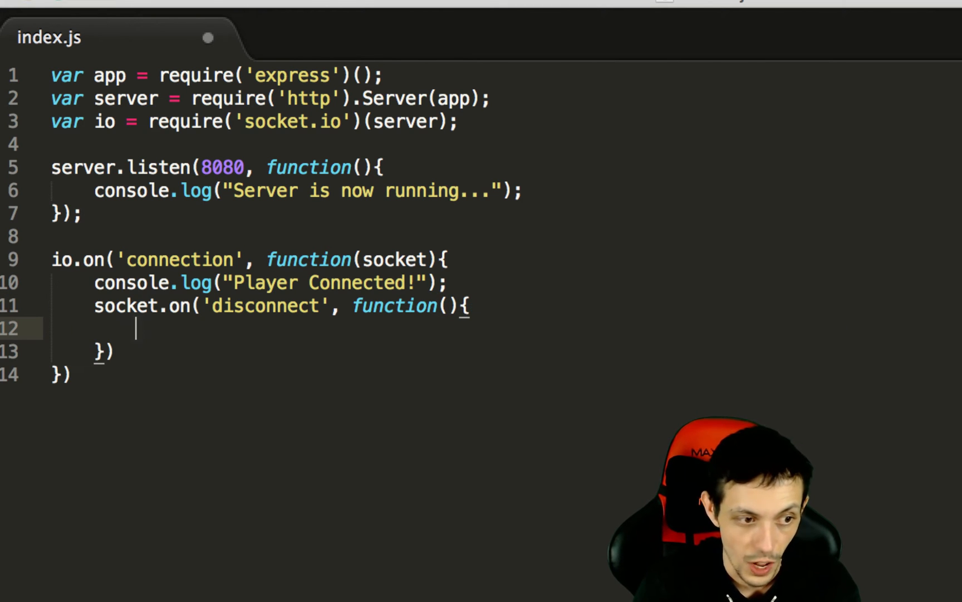
{"action": "type", "text": "console.lo"}
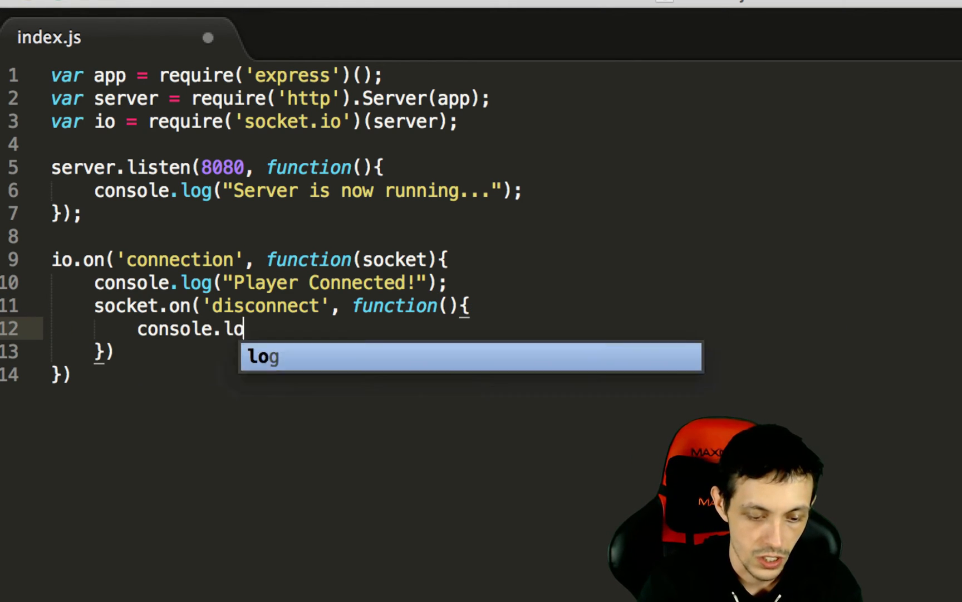
{"action": "key", "text": "Tab"}
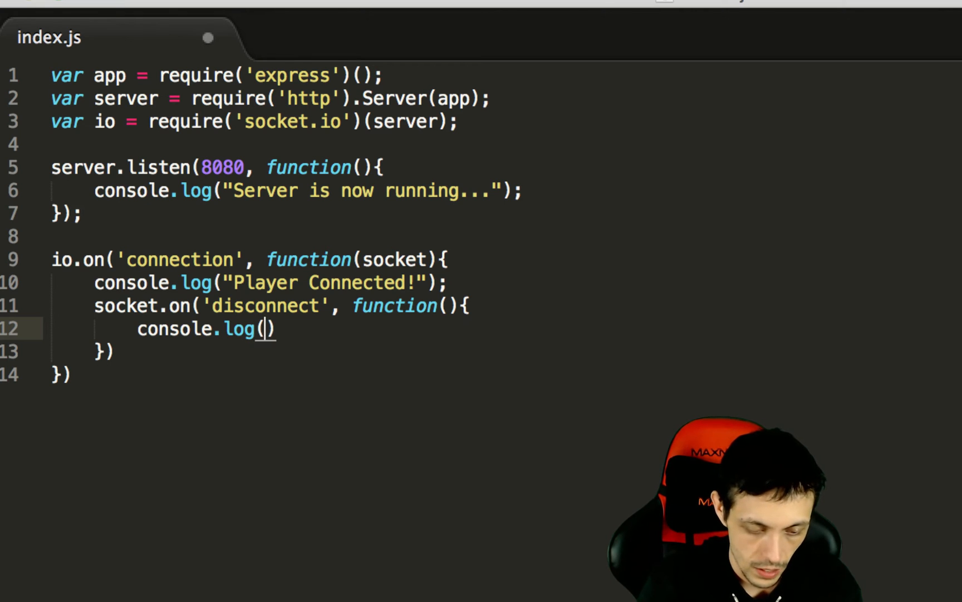
{"action": "type", "text": "\"Playe"}
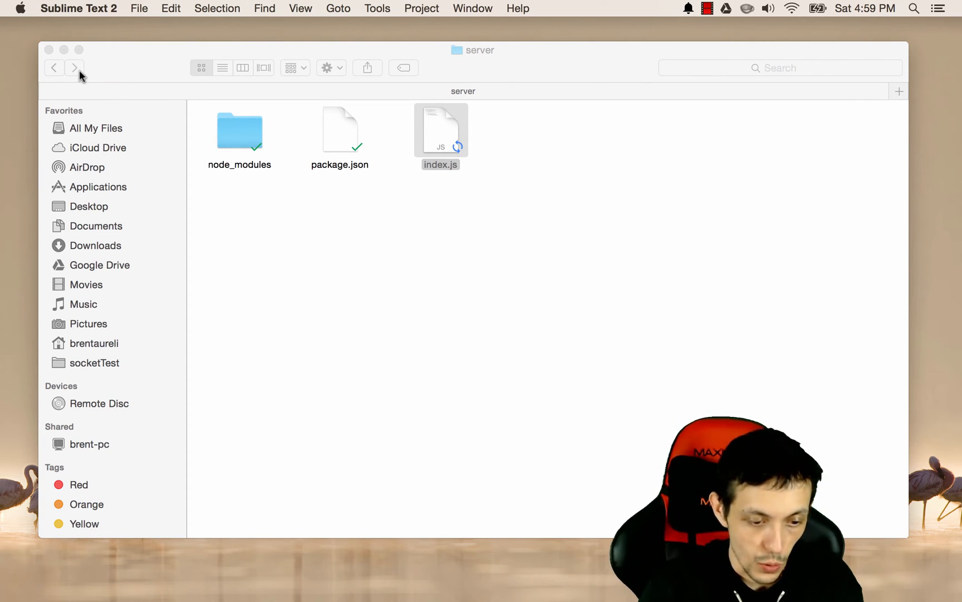
{"action": "mouse_move", "coordinate": [233, 154]}
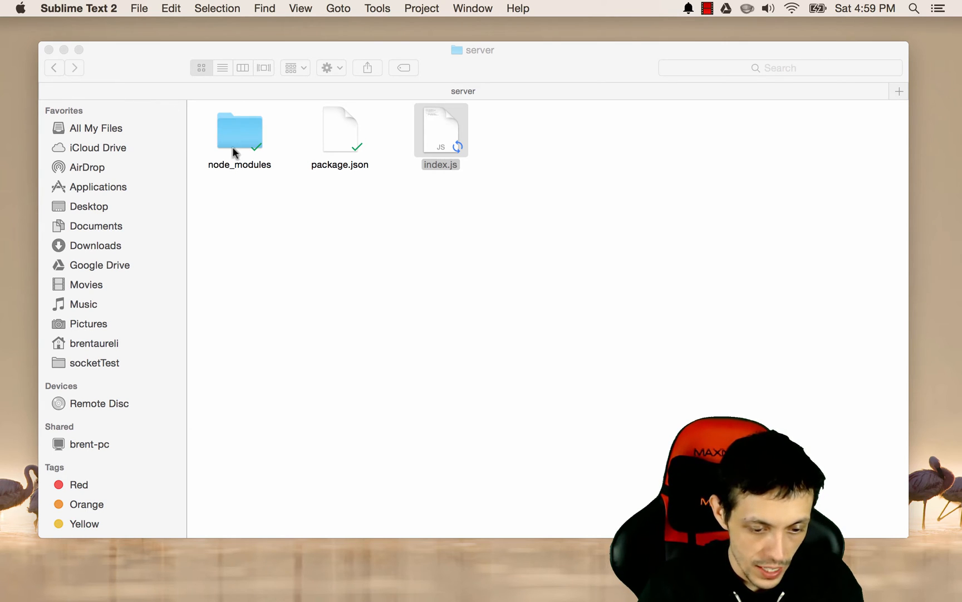
Step: Navigate Finder back from the server folder up to the MultiplayerDemo folder
{"action": "left_click", "coordinate": [53, 68]}
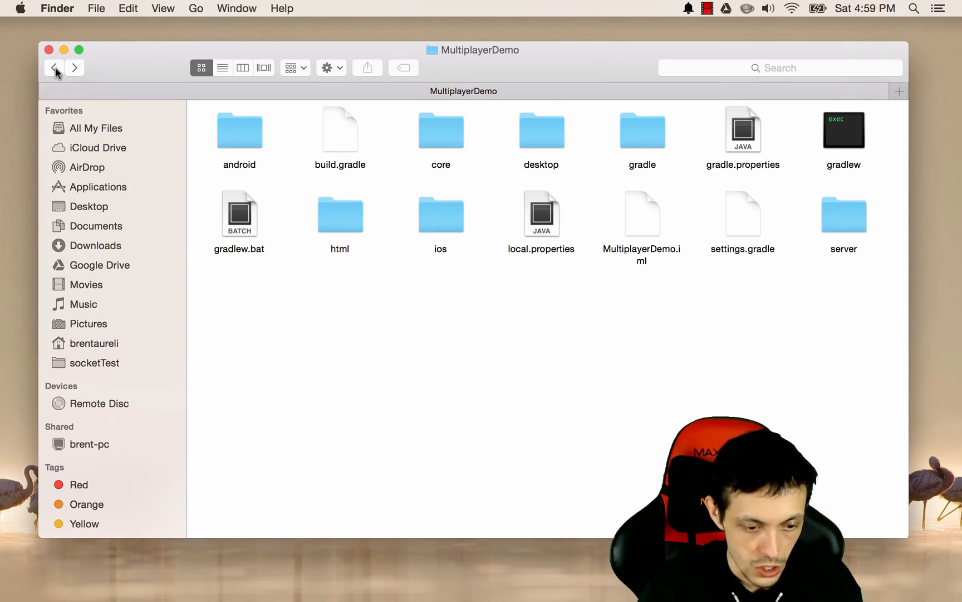
{"action": "left_click", "coordinate": [844, 215]}
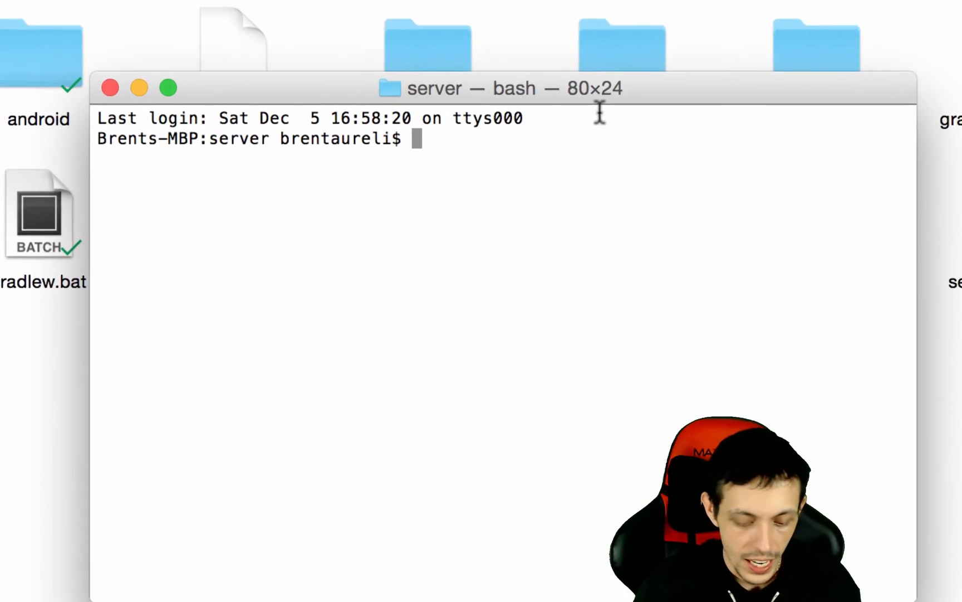
Step: Run node index.js in Terminal from the server folder to start the socket server
{"action": "type", "text": "node s"}
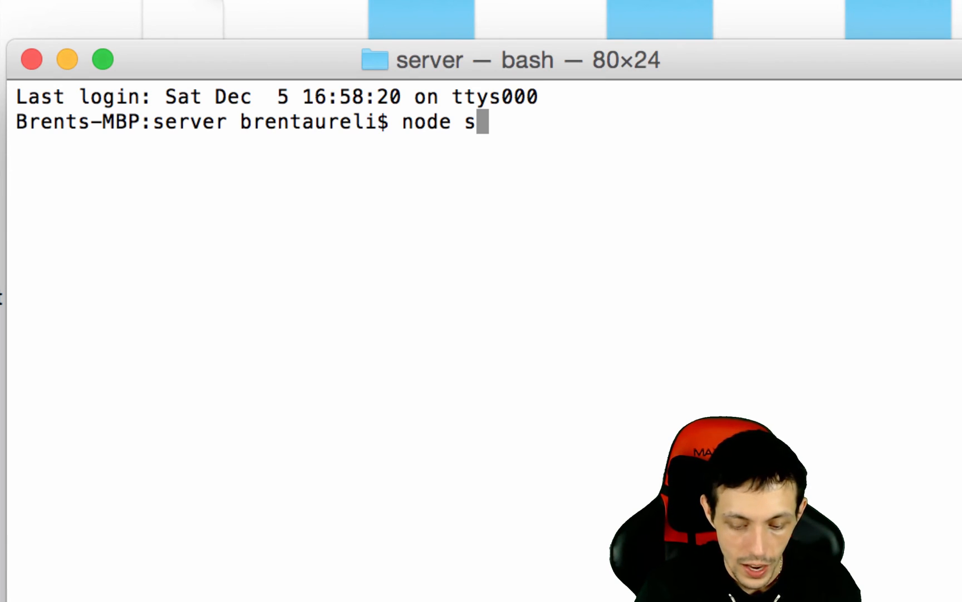
{"action": "type", "text": "index."}
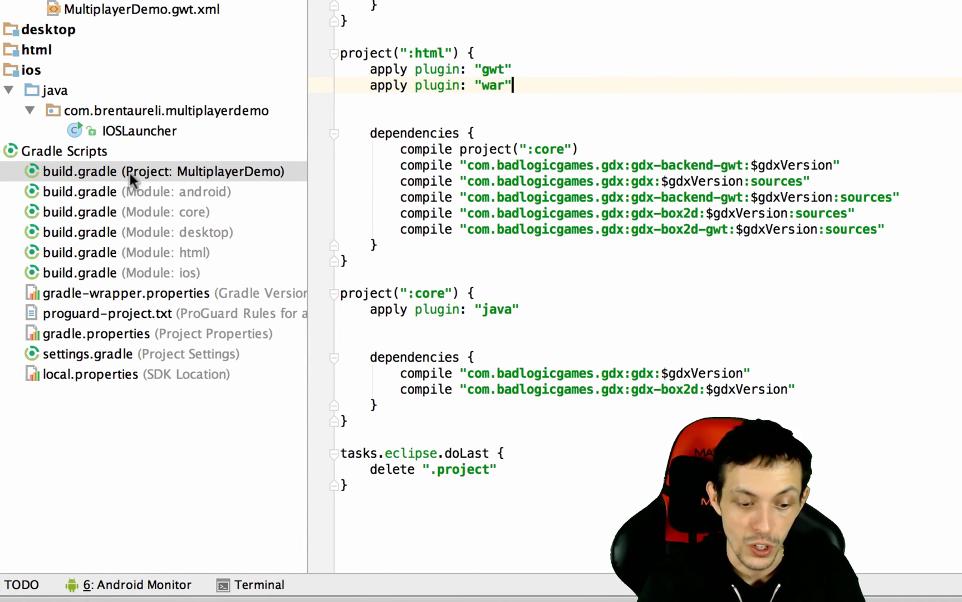
{"action": "mouse_move", "coordinate": [212, 182]}
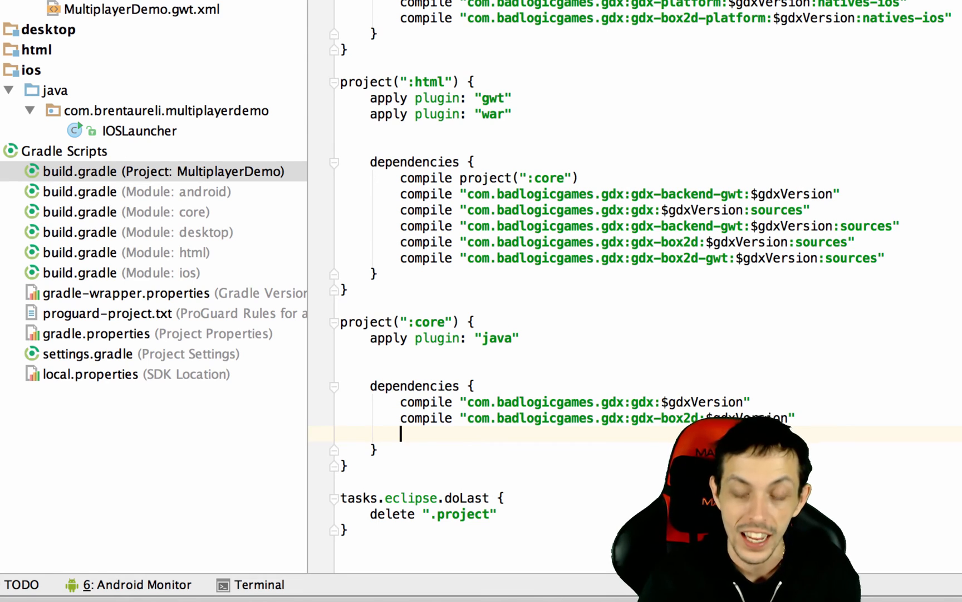
Step: Add compile 'io.socket:socket.io-client:0.6.2' under the core project's dependencies in build.gradle
{"action": "type", "text": "compile 'io.socket:socket.io-client:0.6.2'"}
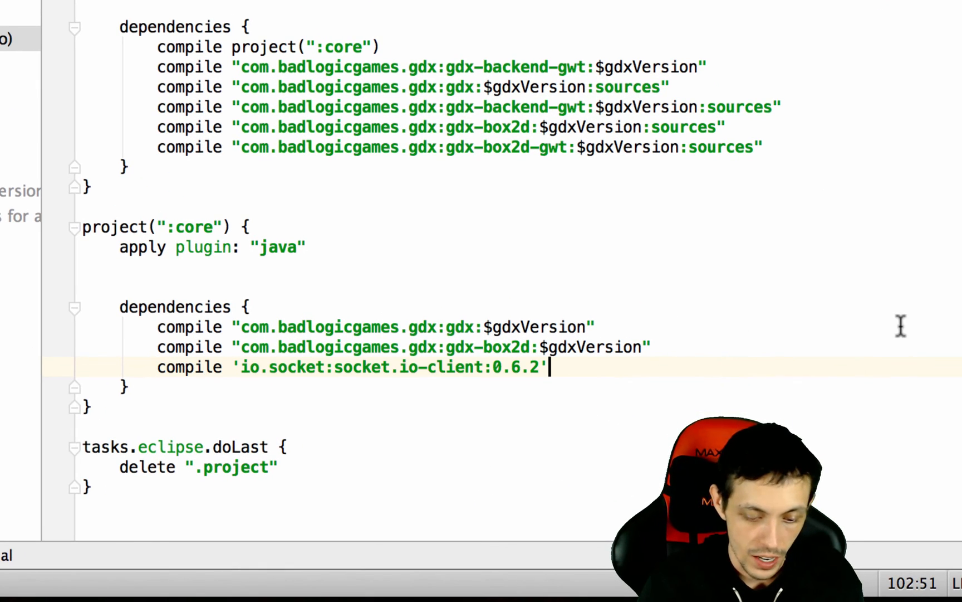
{"action": "mouse_move", "coordinate": [209, 362]}
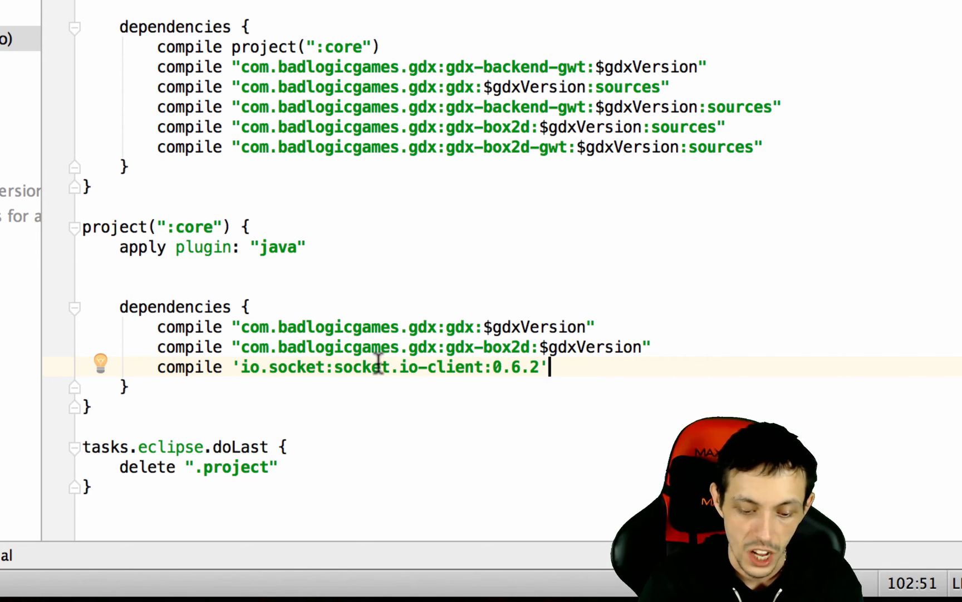
{"action": "mouse_move", "coordinate": [488, 368]}
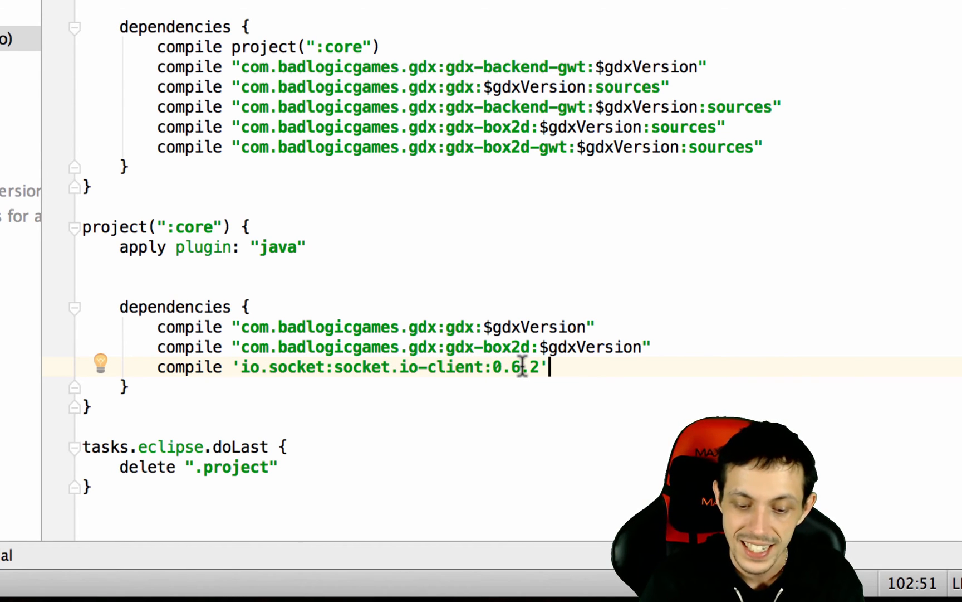
{"action": "mouse_move", "coordinate": [709, 129]}
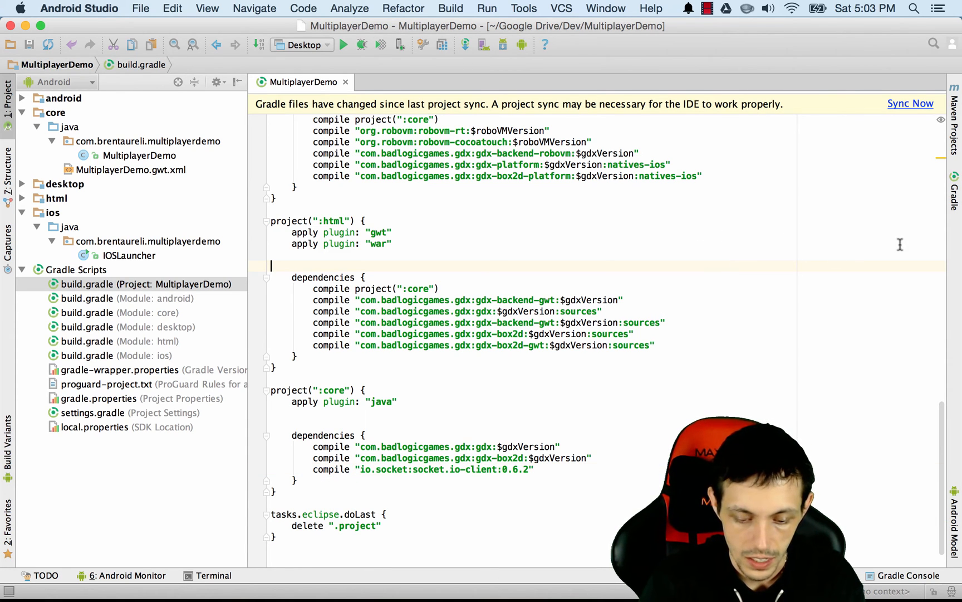
{"action": "left_click", "coordinate": [911, 104]}
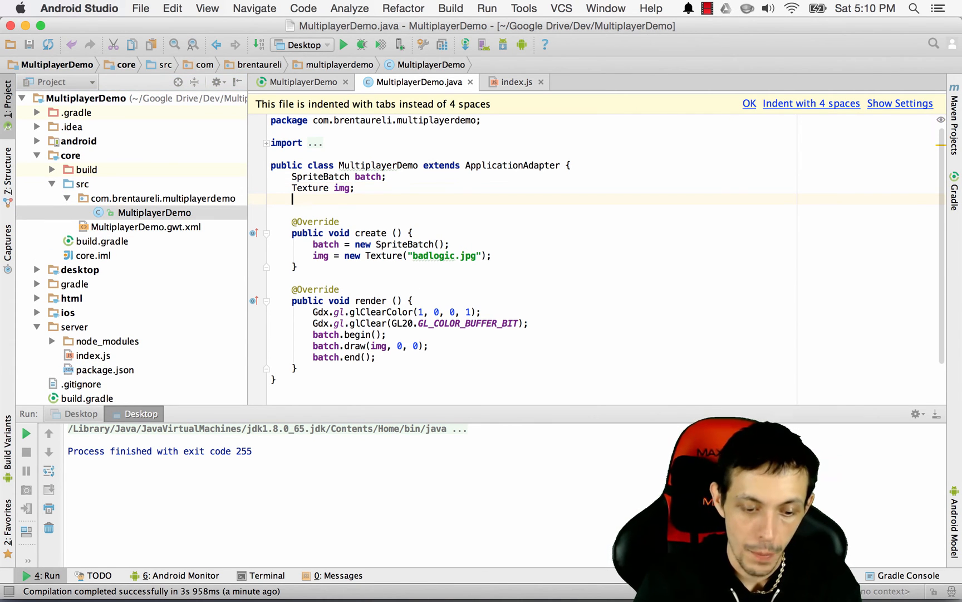
{"action": "type", "text": "private Socket socket;"}
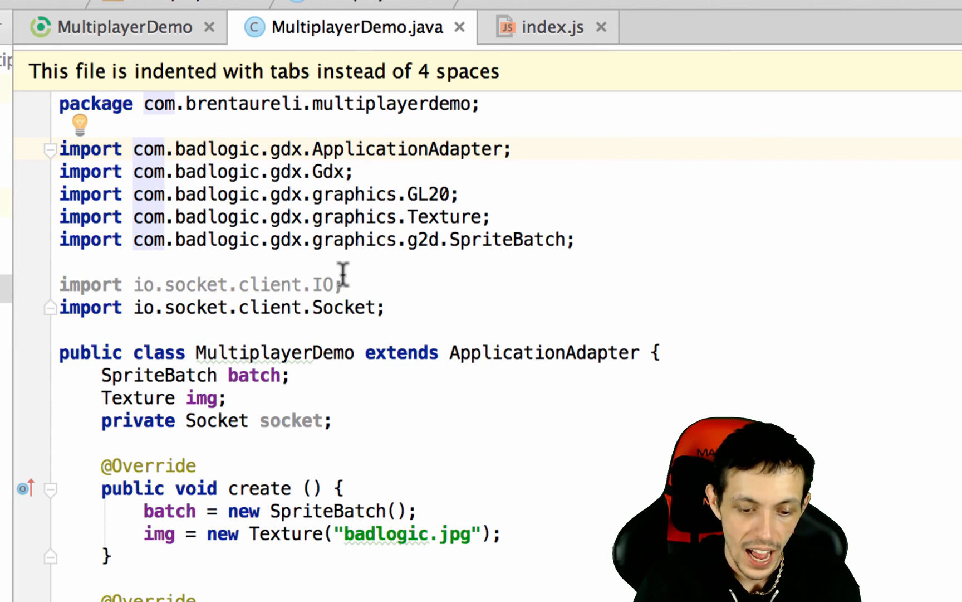
{"action": "mouse_move", "coordinate": [215, 284]}
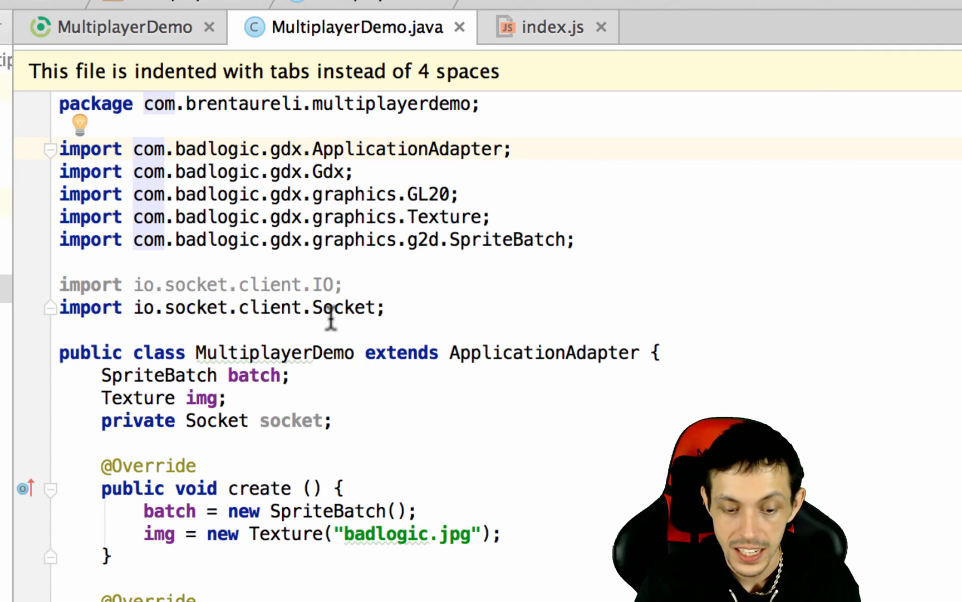
{"action": "mouse_move", "coordinate": [381, 308]}
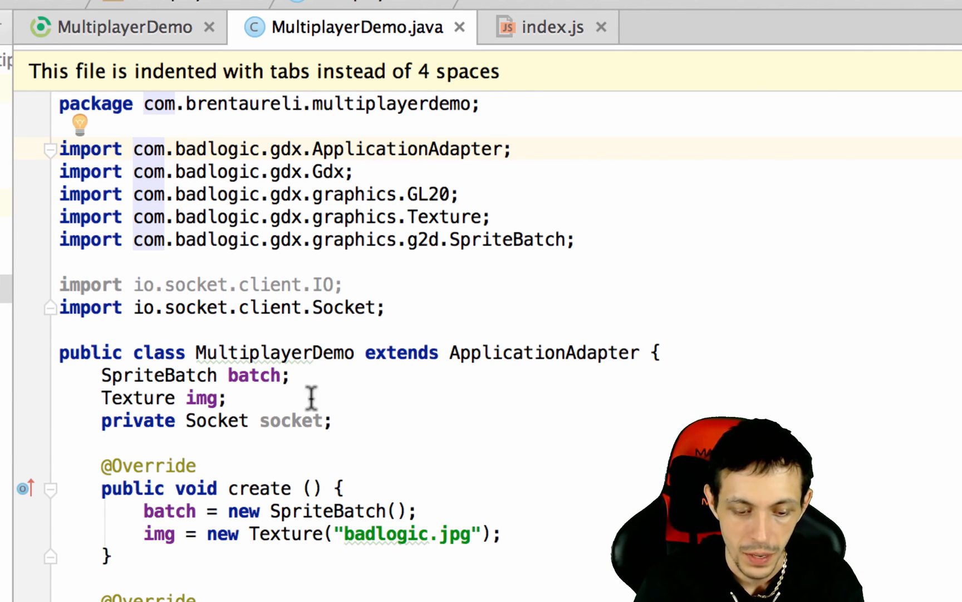
{"action": "mouse_move", "coordinate": [215, 307]}
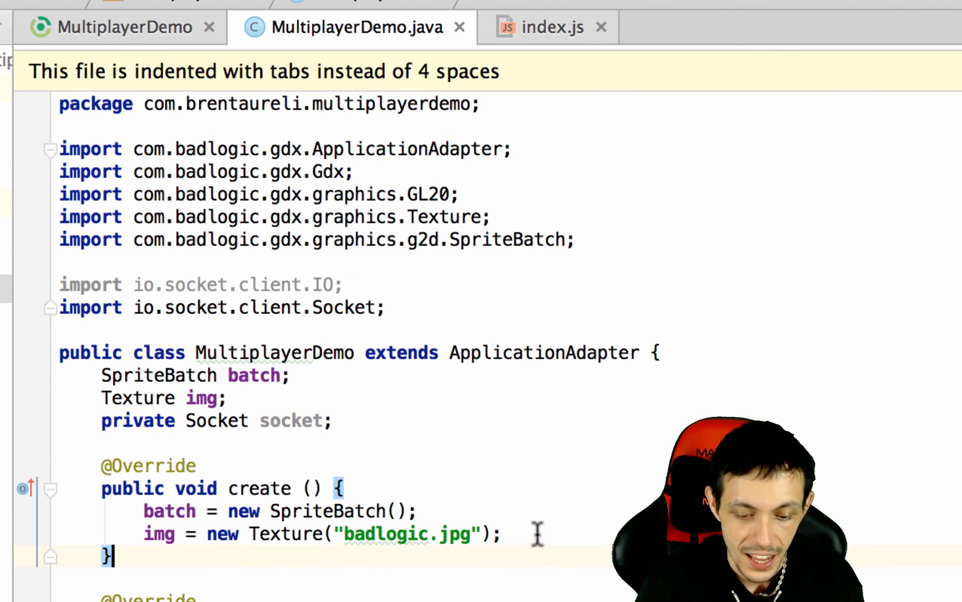
Step: Call connectSocket(); from create() in MultiplayerDemo.java
{"action": "type", "text": "co"}
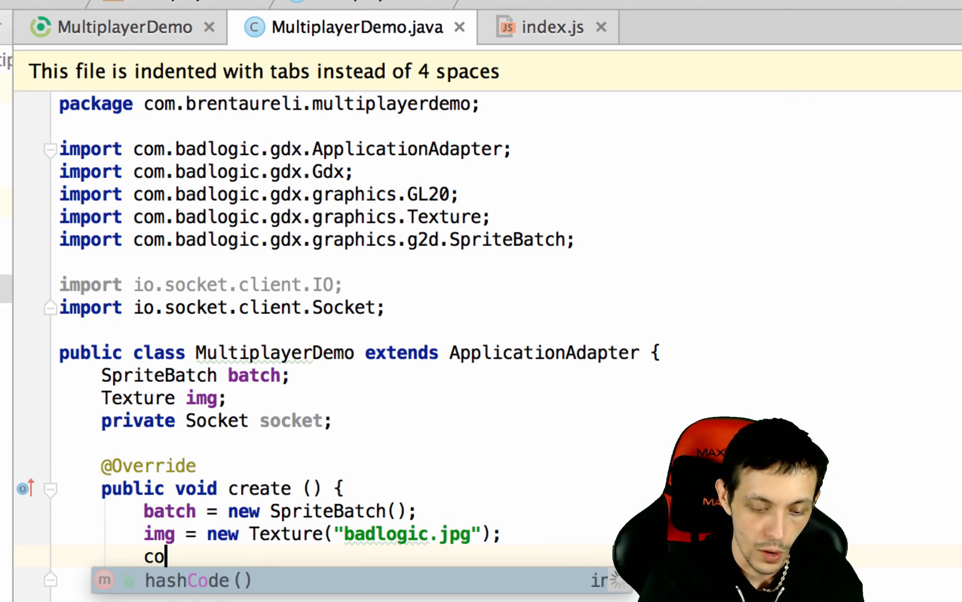
{"action": "type", "text": "nnect"}
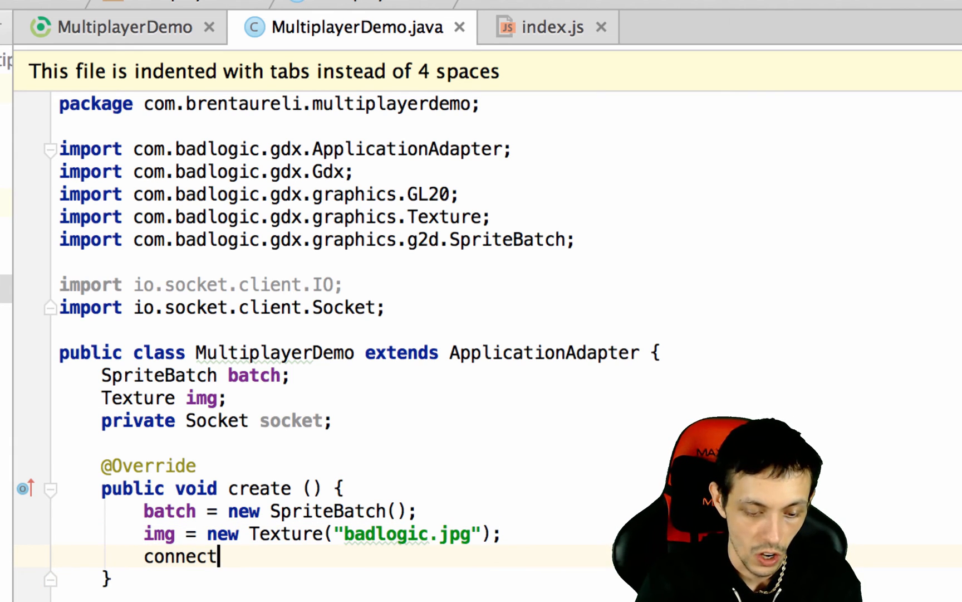
{"action": "type", "text": "Socket()"}
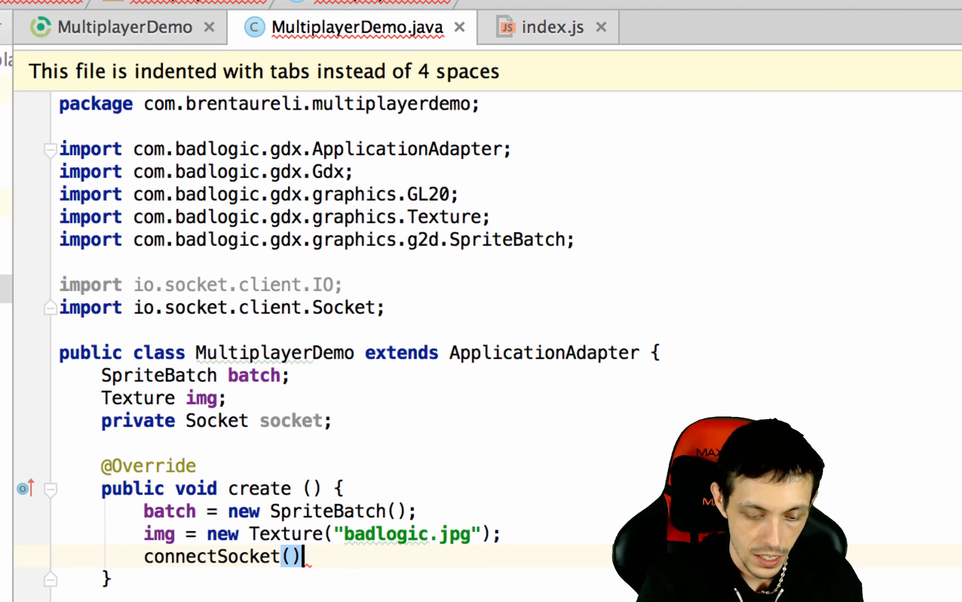
{"action": "type", "text": ";"}
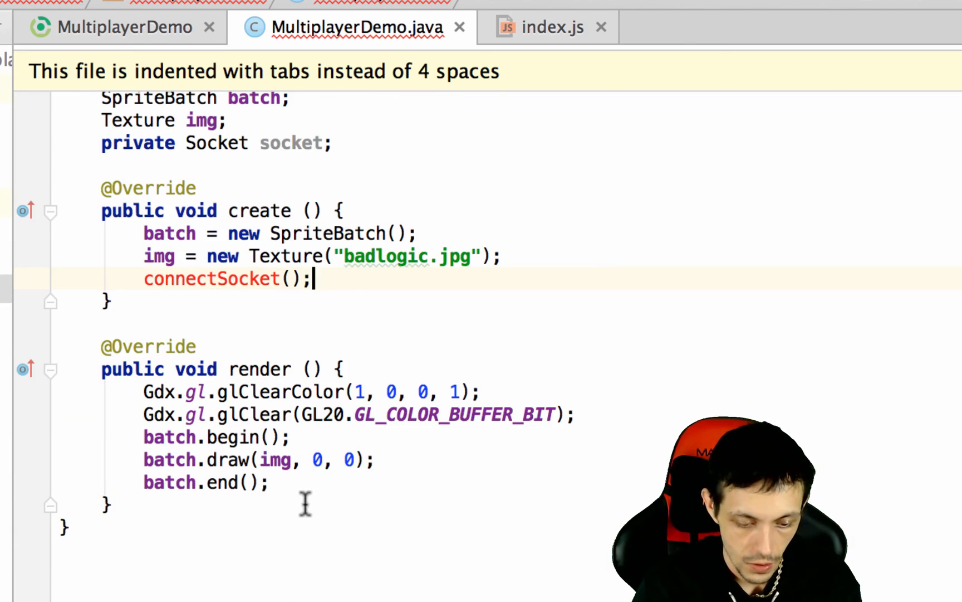
Step: Declare an empty public void connectSocket() method below render()
{"action": "type", "text": "p"}
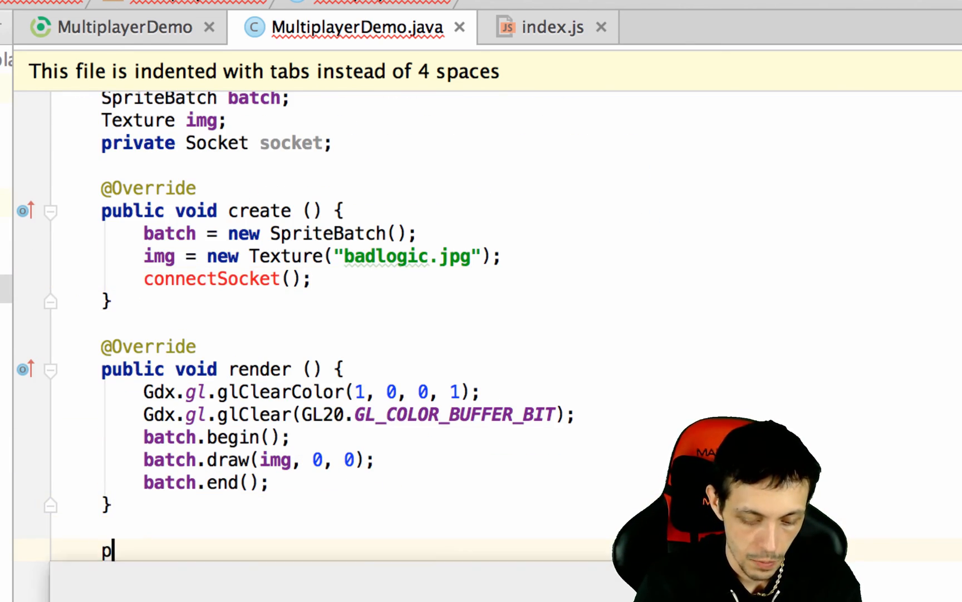
{"action": "type", "text": "ublic void connectSocket(){"}
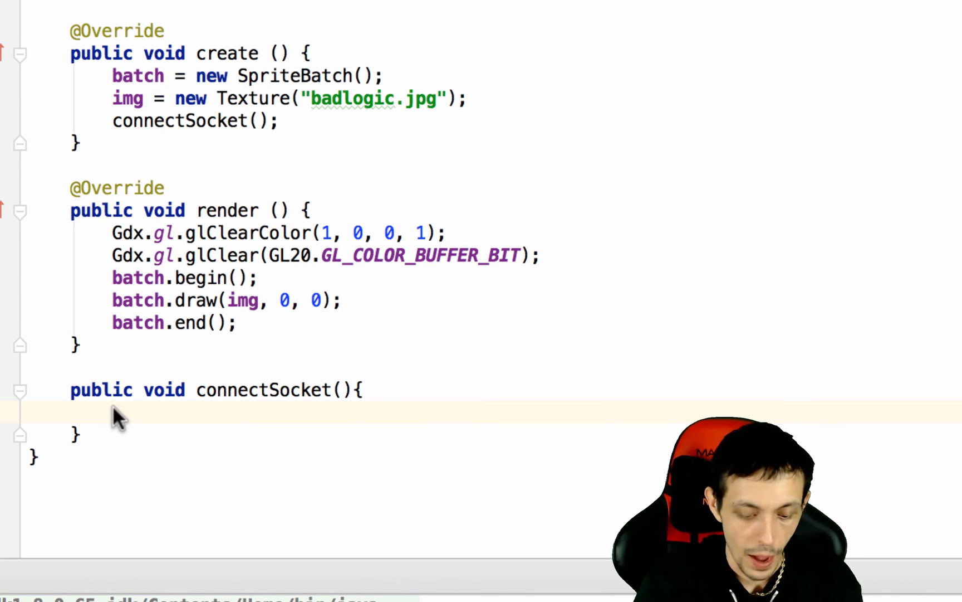
Step: Add a try/catch(Exception e) block in connectSocket that prints the exception with System.out.println(e)
{"action": "type", "text": "try"}
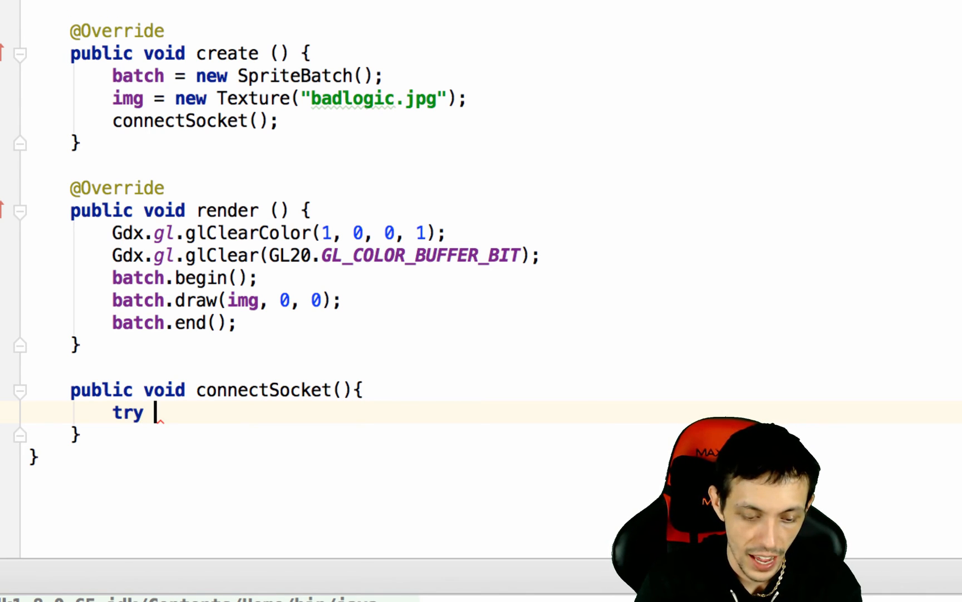
{"action": "type", "text": "{"}
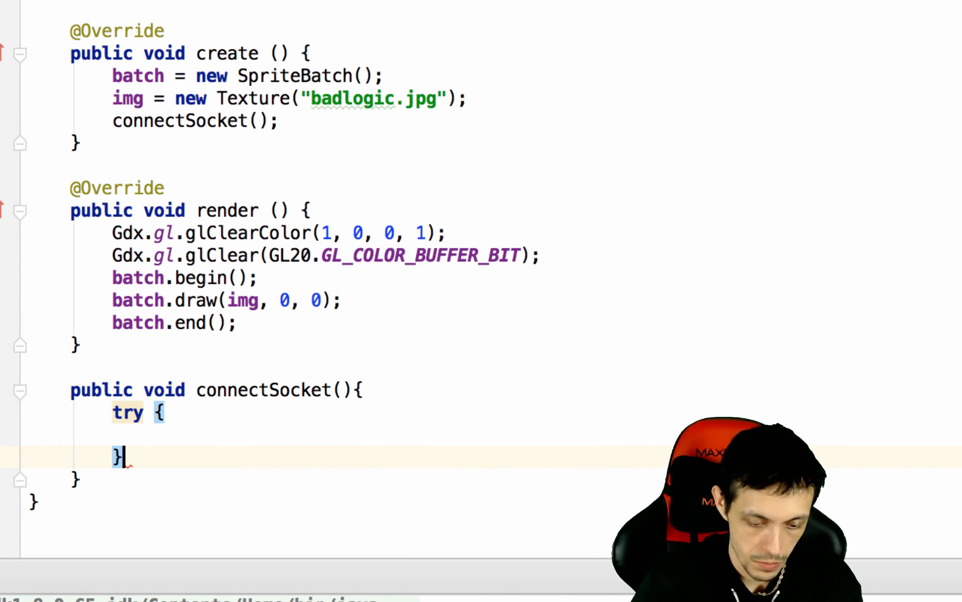
{"action": "type", "text": "catch"}
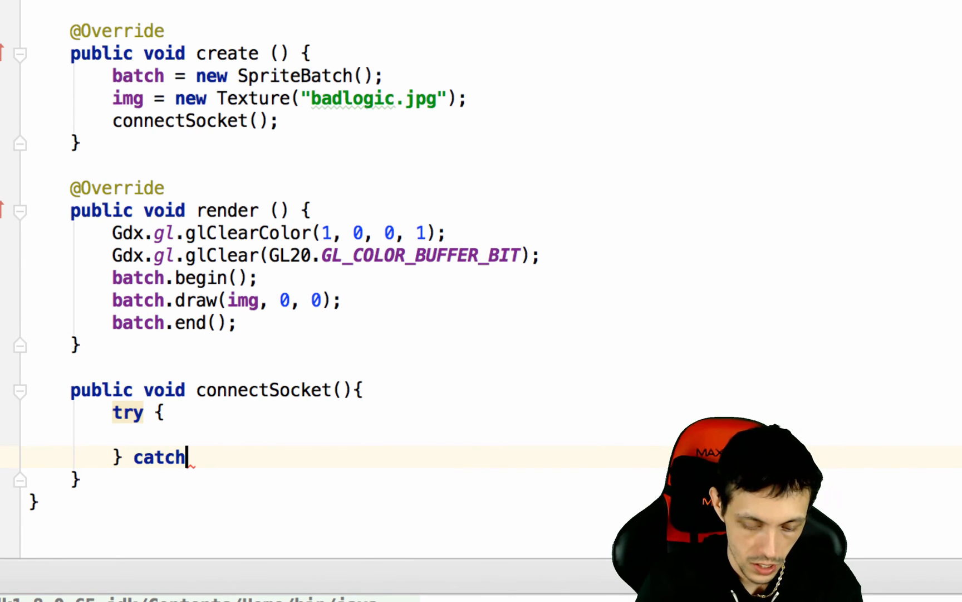
{"action": "type", "text": "(Exception)"}
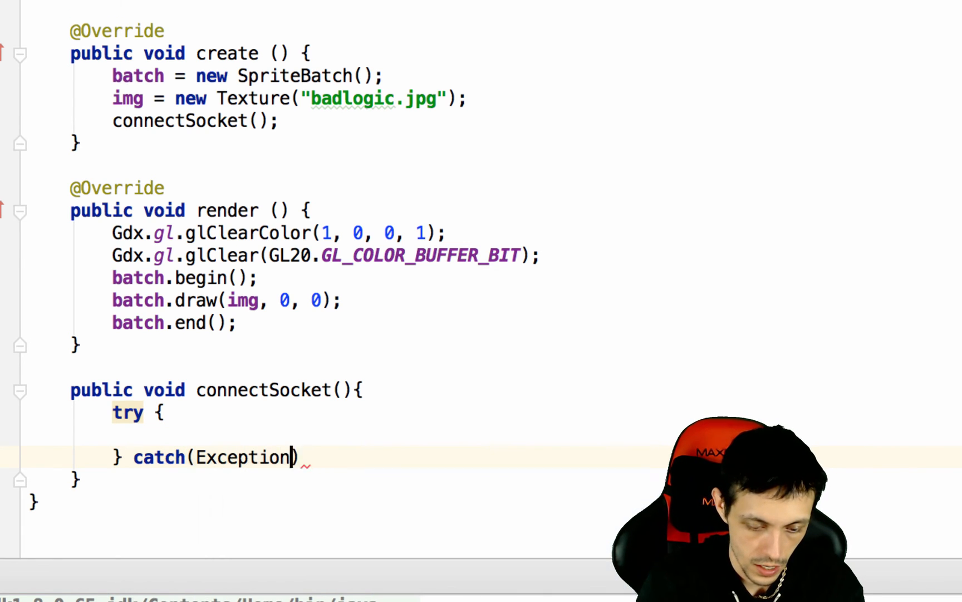
{"action": "type", "text": "e){"}
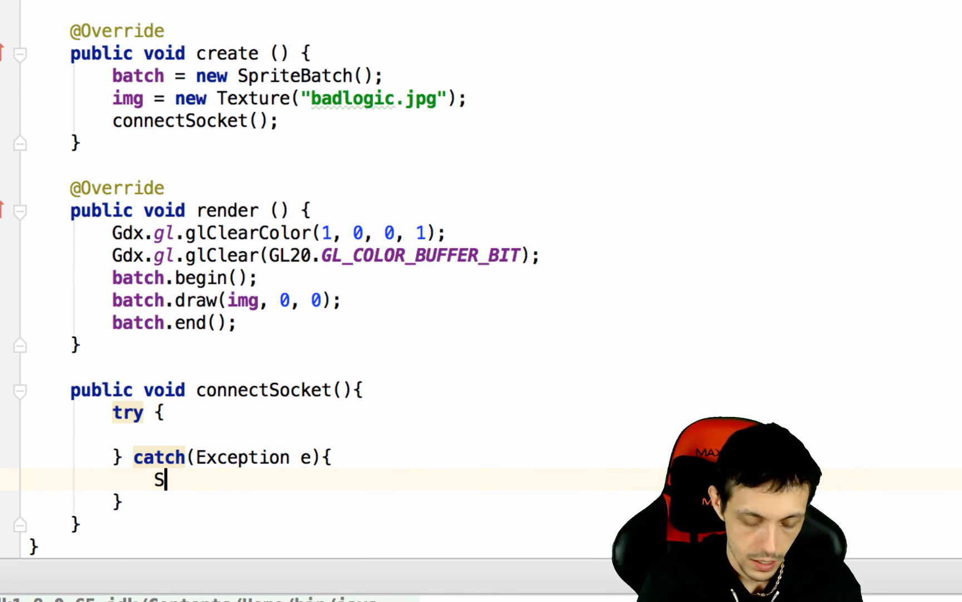
{"action": "type", "text": "ystem.out.prin"}
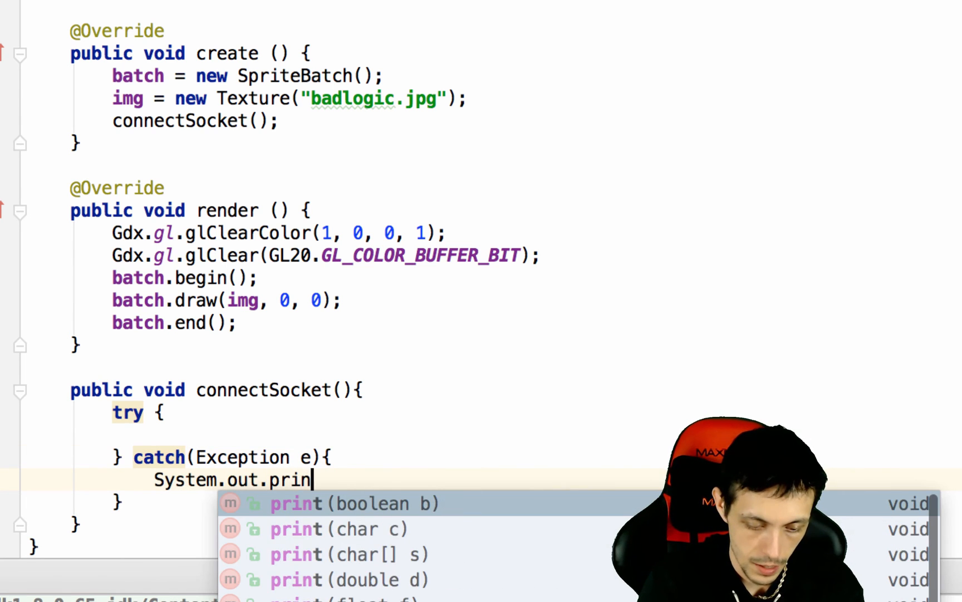
{"action": "type", "text": "tln(e);"}
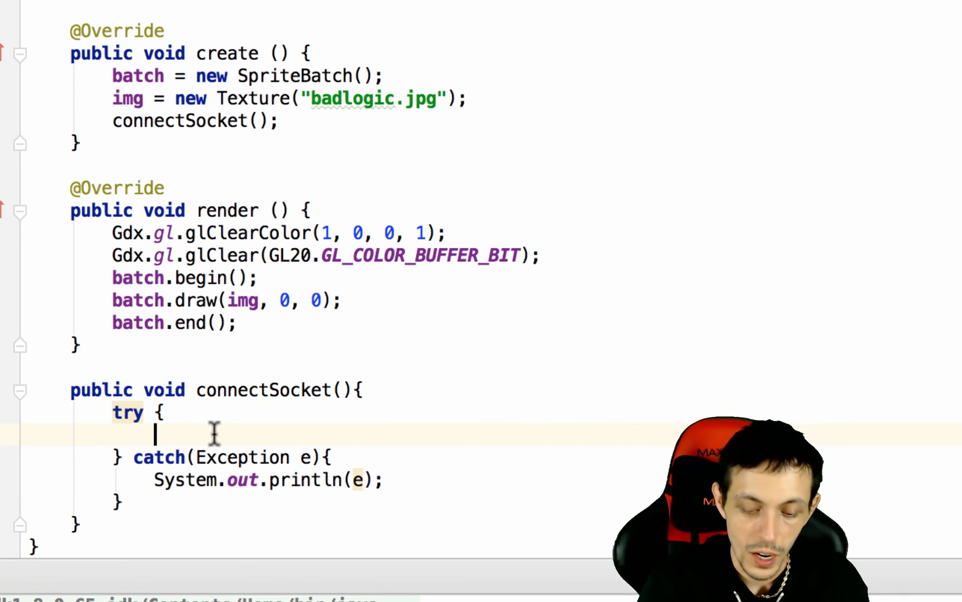
{"action": "type", "text": "socket ="}
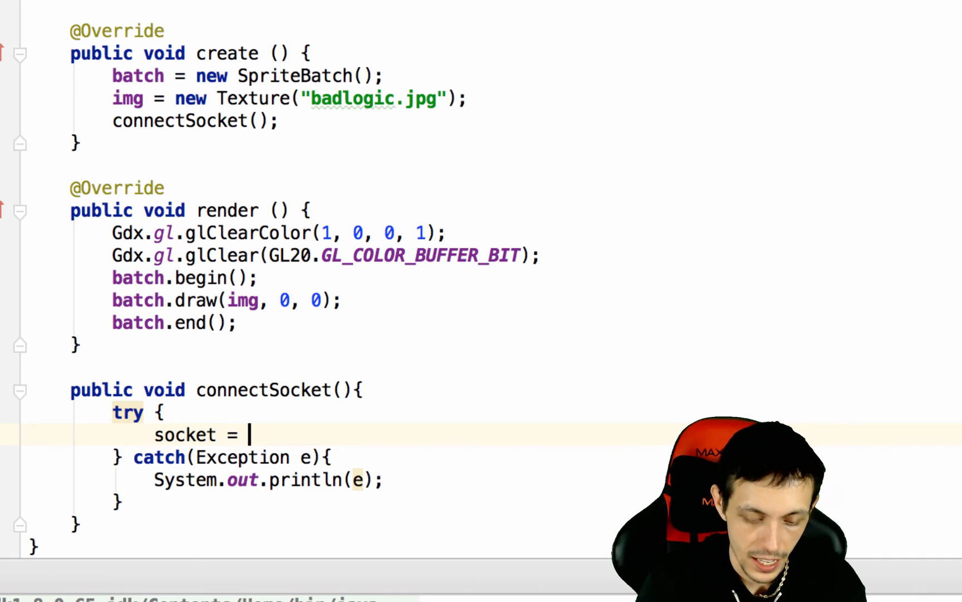
{"action": "type", "text": "Io"}
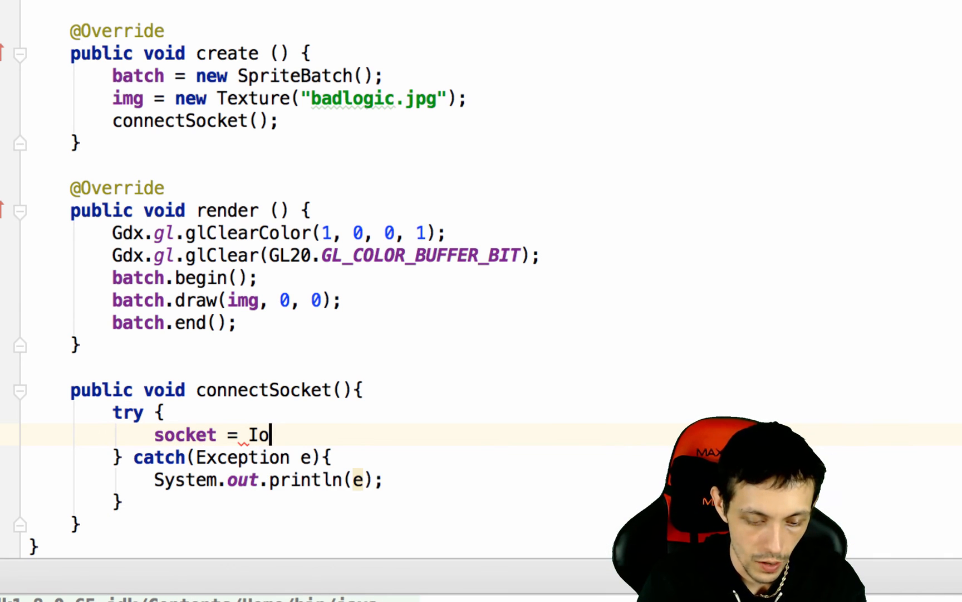
{"action": "type", "text": "O.socket()"}
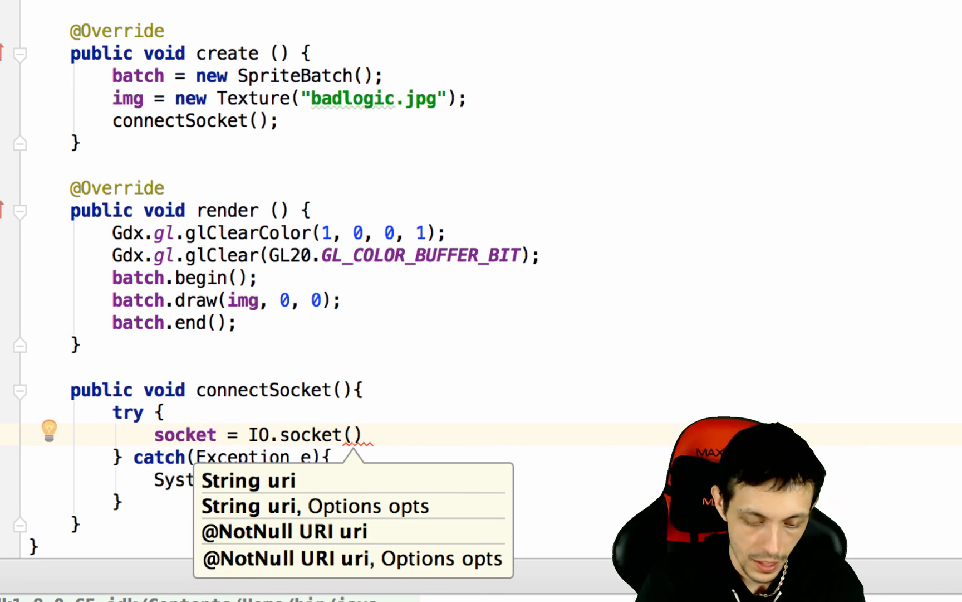
{"action": "type", "text": "http:\""}
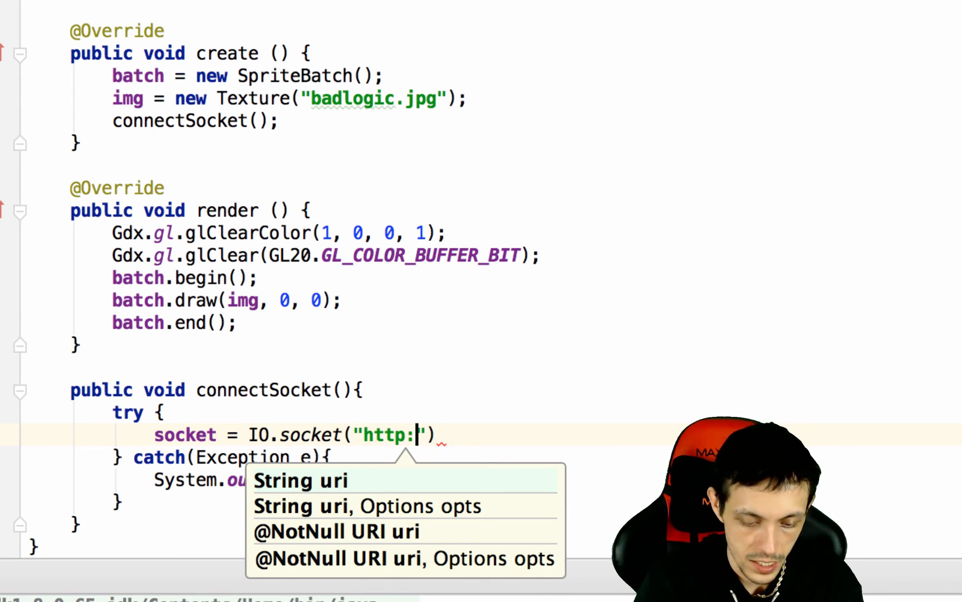
{"action": "type", "text": "//loc"}
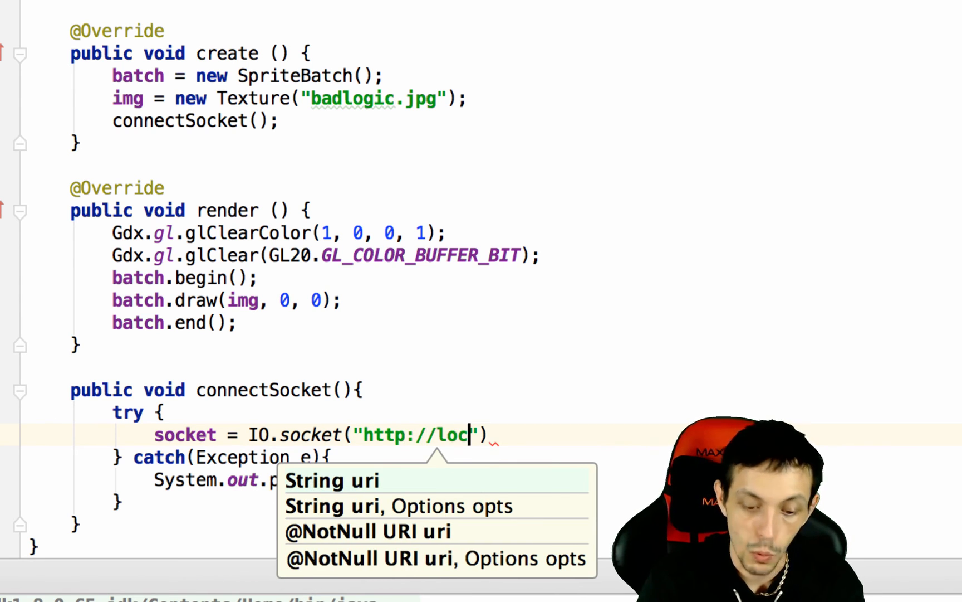
{"action": "type", "text": "al"}
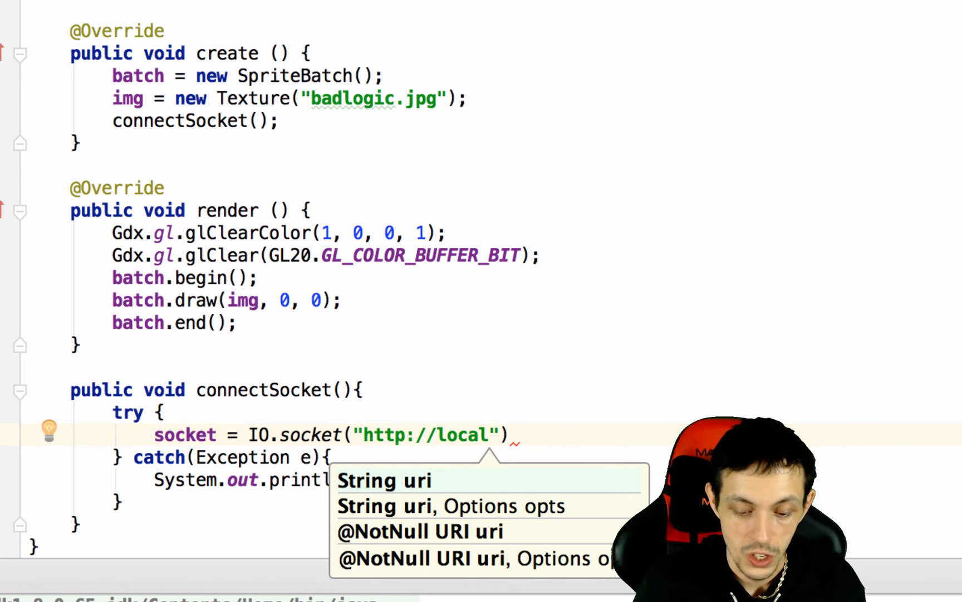
{"action": "type", "text": "host:8080"}
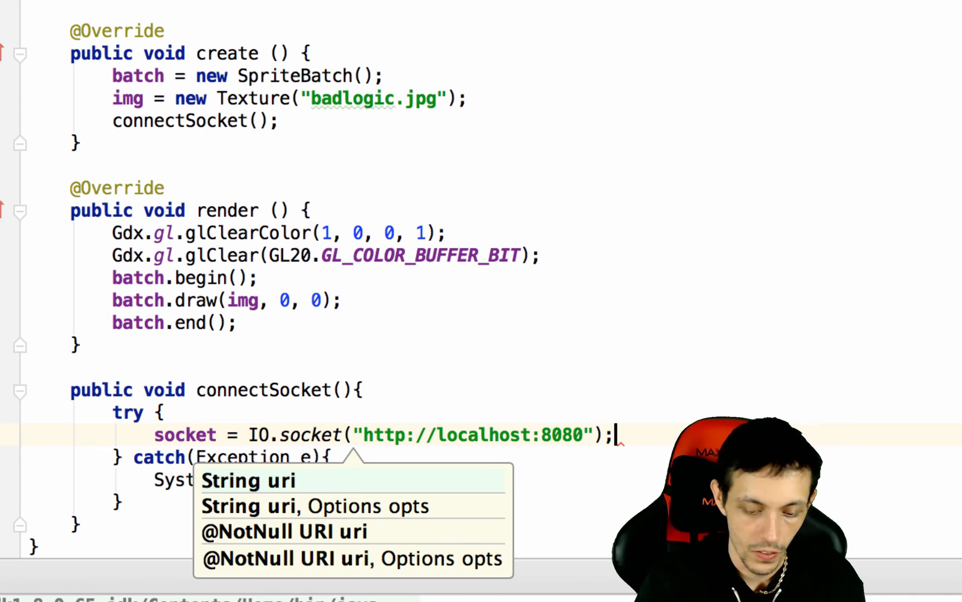
{"action": "type", "text": "socket.connect();"}
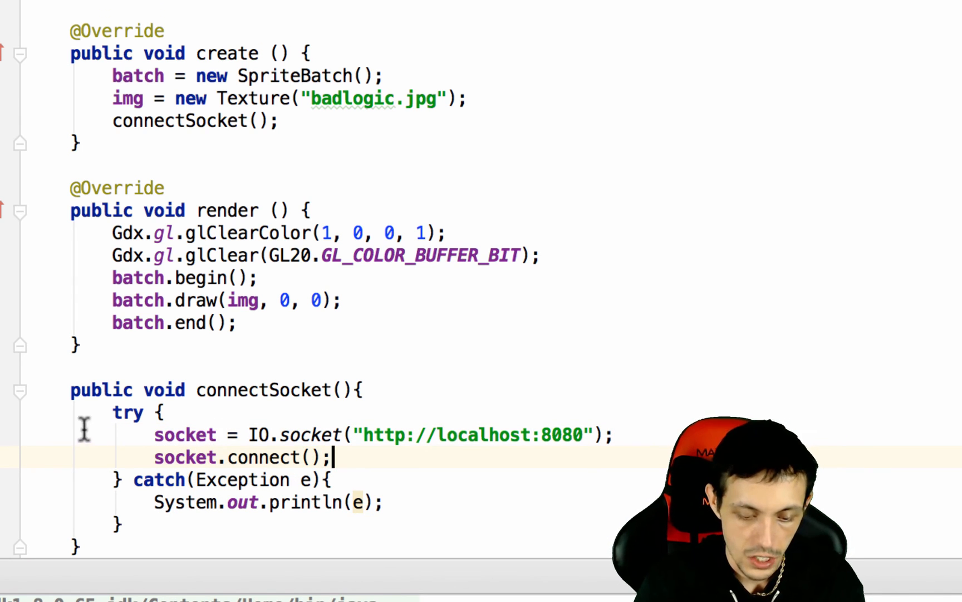
{"action": "mouse_move", "coordinate": [390, 420]}
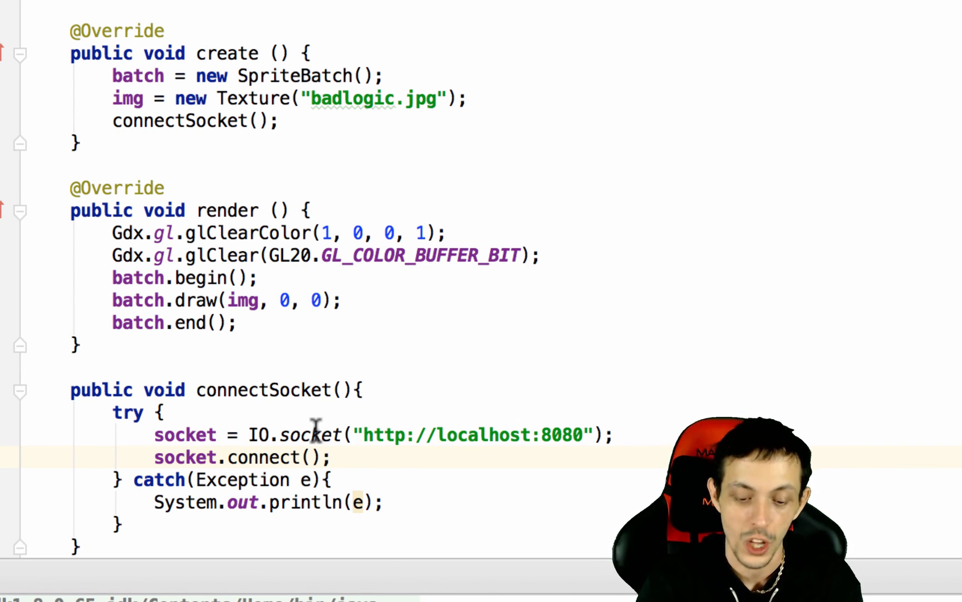
{"action": "mouse_move", "coordinate": [544, 434]}
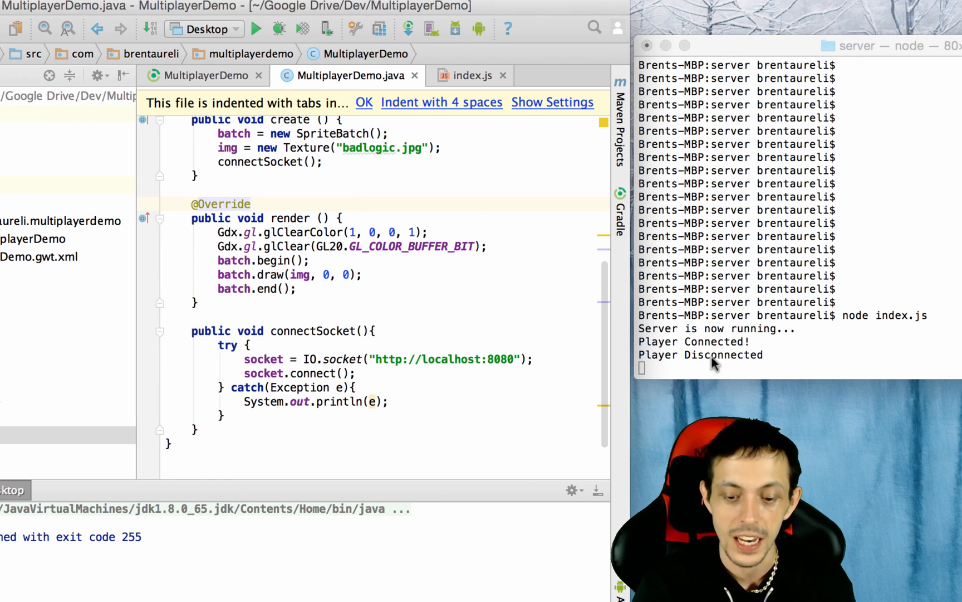
{"action": "mouse_move", "coordinate": [792, 367]}
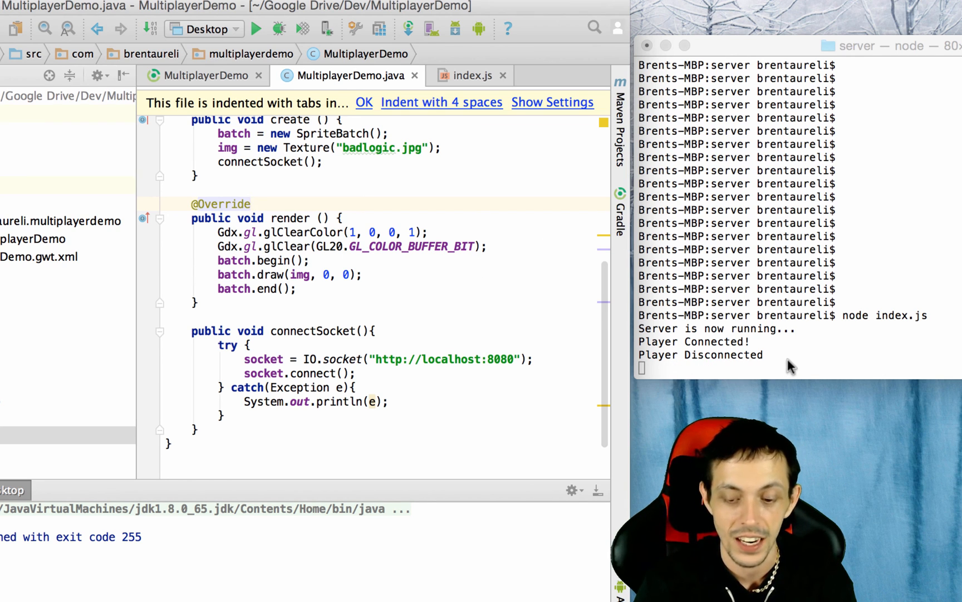